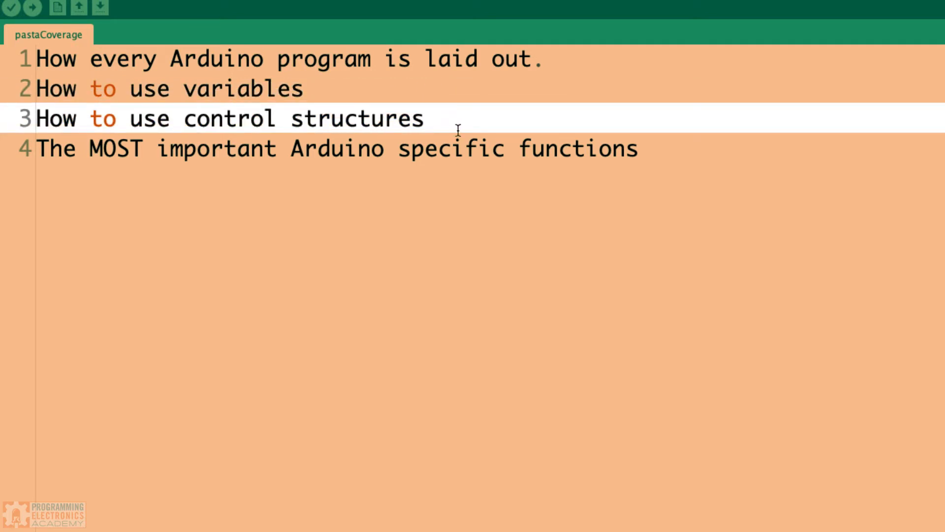
Fill setup() with the placeholder lines 'code 1' and 'code 2'
click(320, 149)
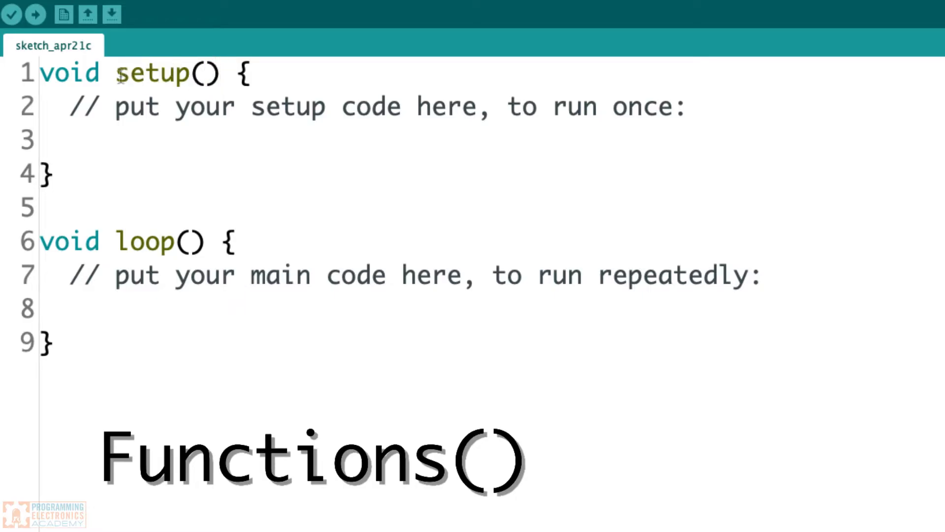
click(208, 72)
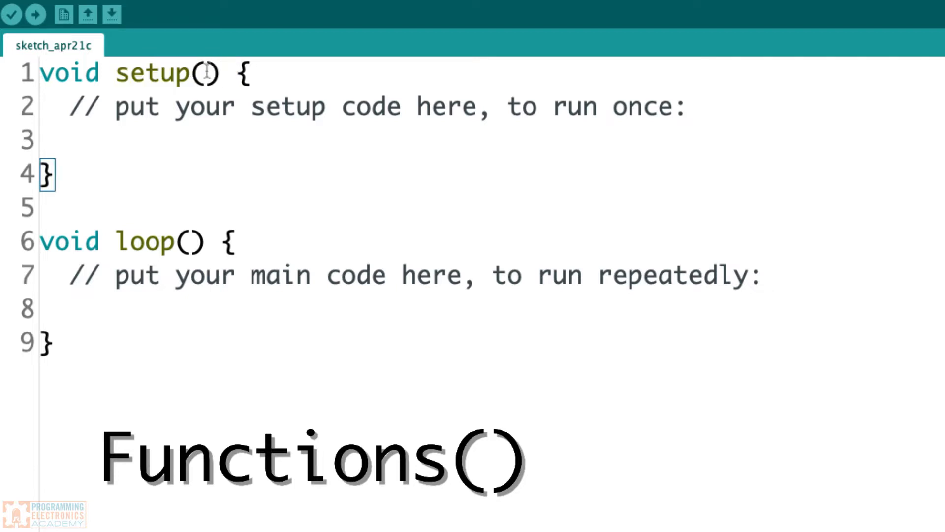
text(xx)
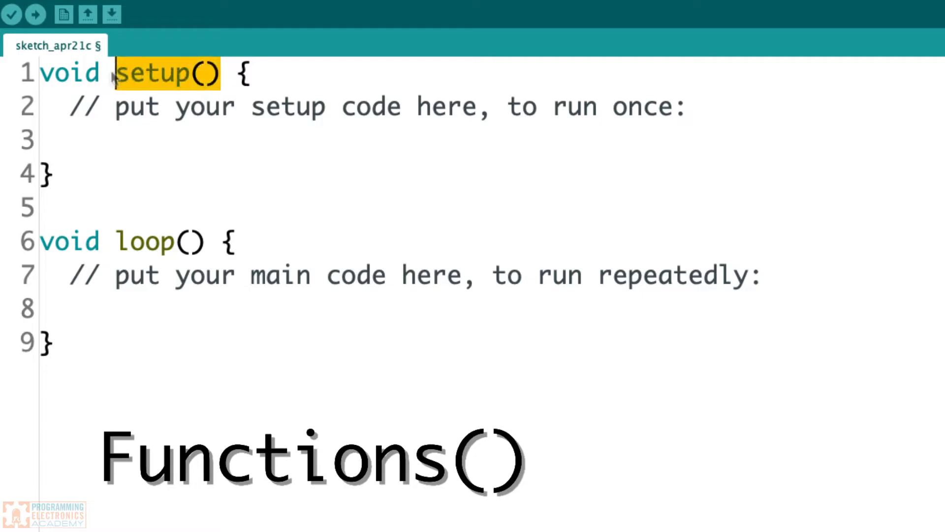
click(199, 72)
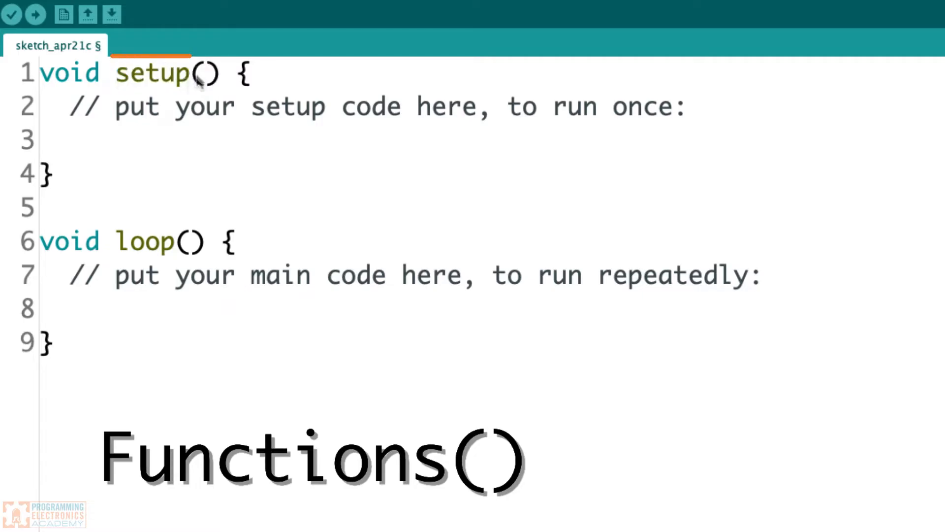
double_click(152, 72)
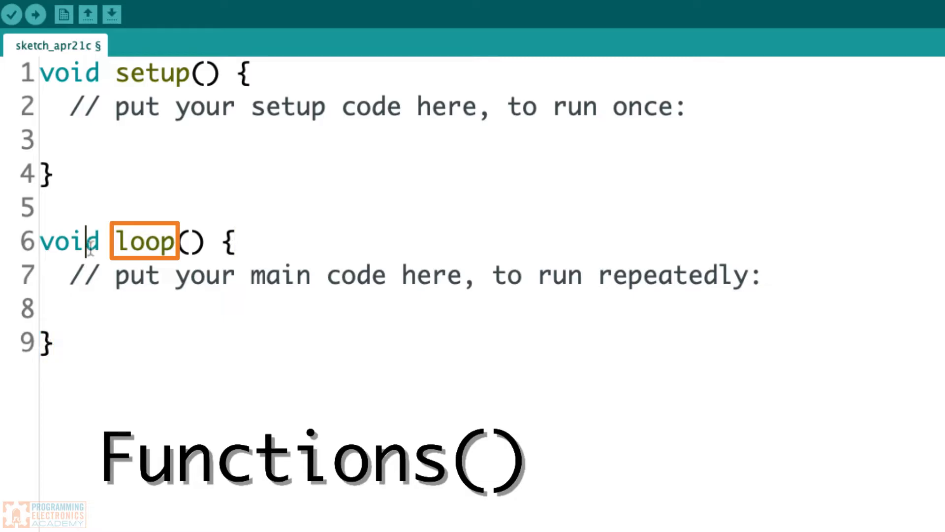
mouse_move(134, 140)
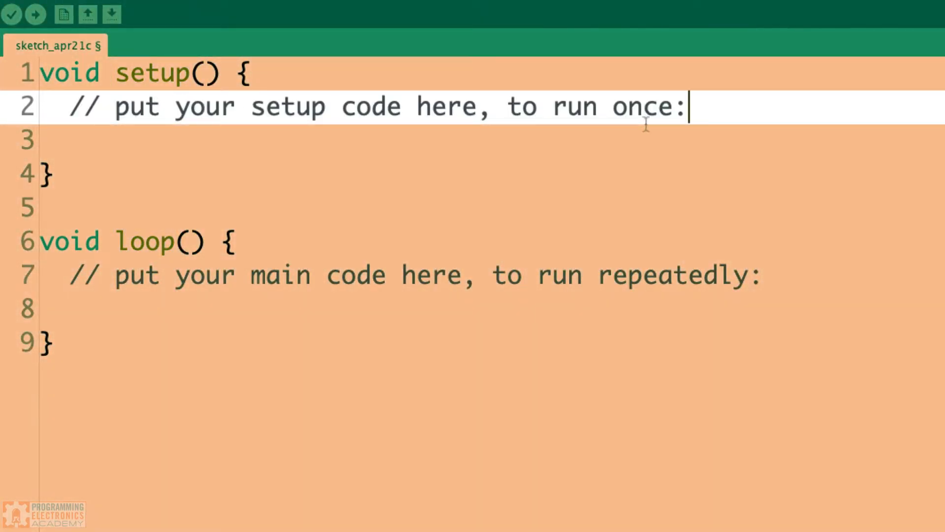
click(276, 275)
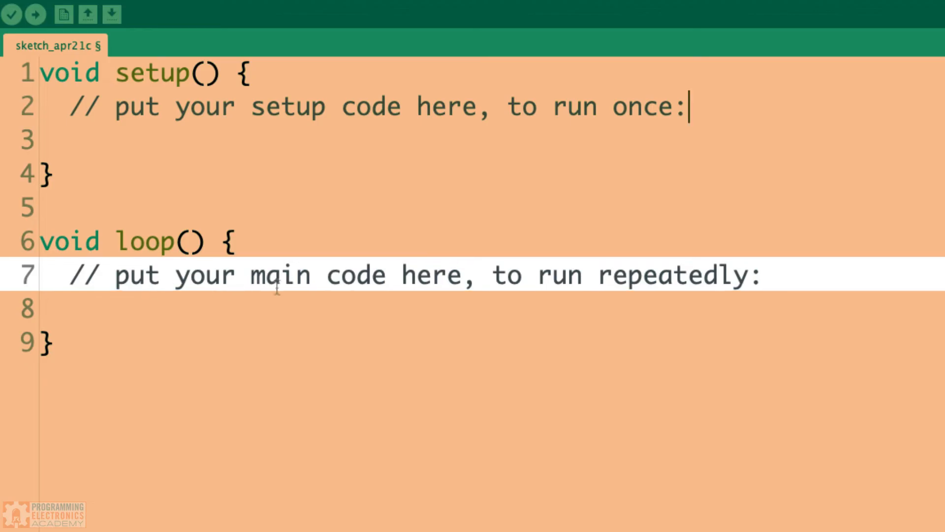
mouse_move(675, 284)
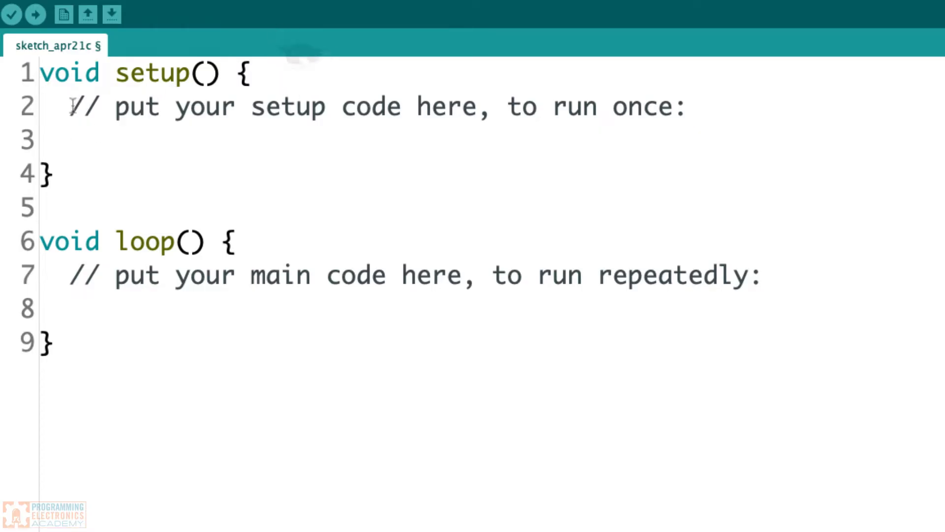
text(code 1)
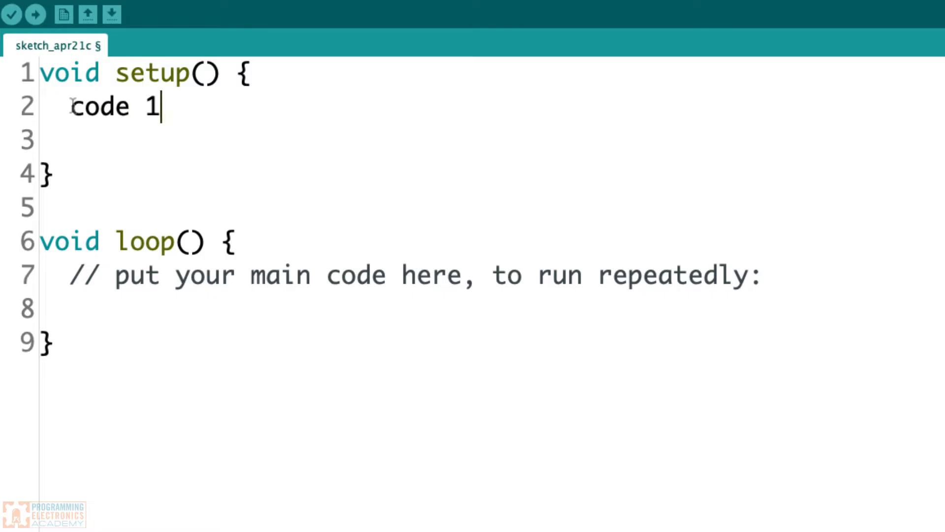
text(code 2)
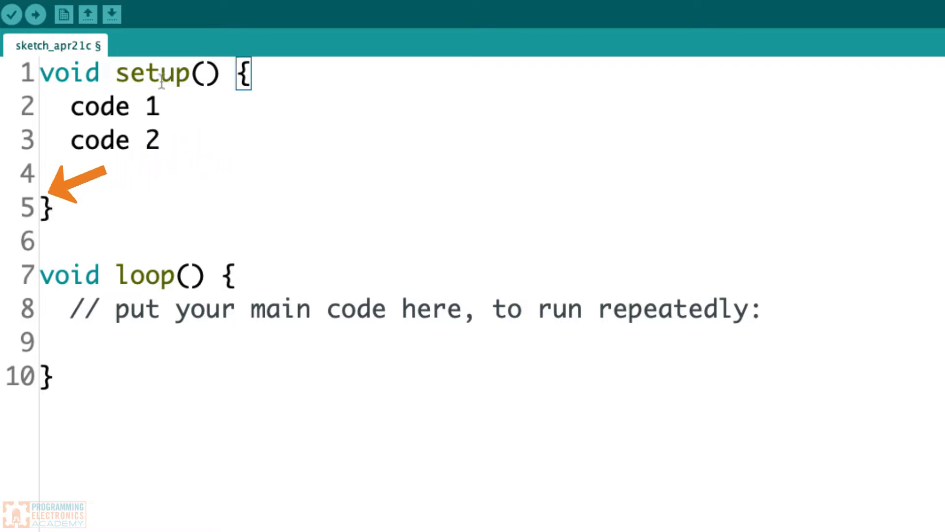
mouse_move(81, 168)
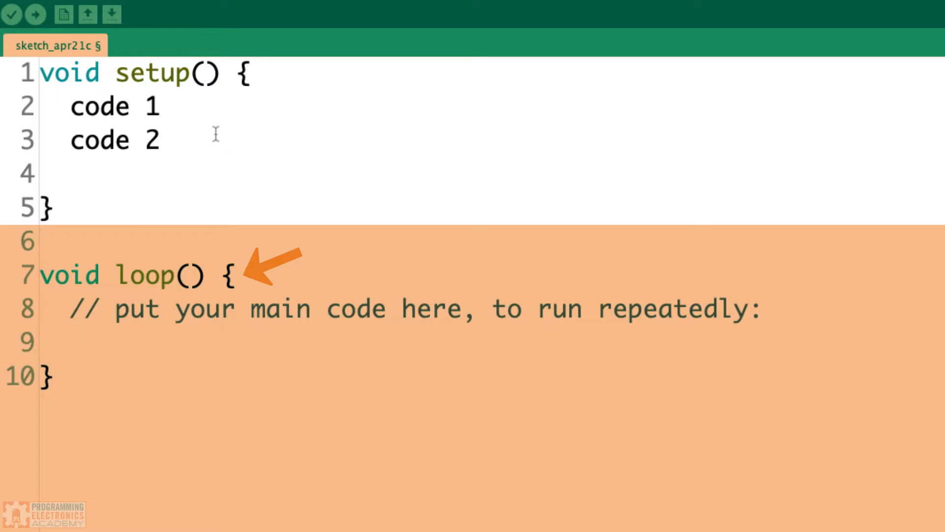
mouse_move(230, 147)
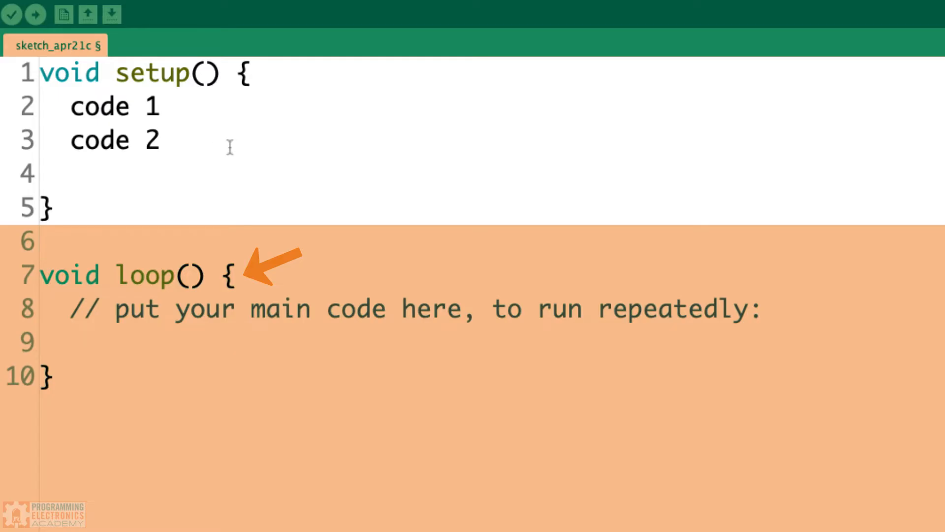
Fill loop() with the placeholder lines 'some more code' and 'a bit more code'
click(39, 240)
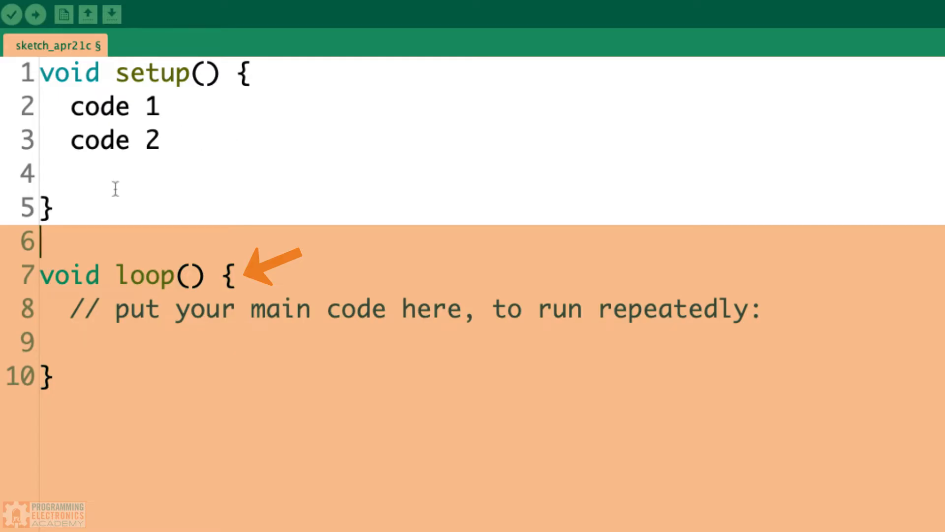
mouse_move(181, 152)
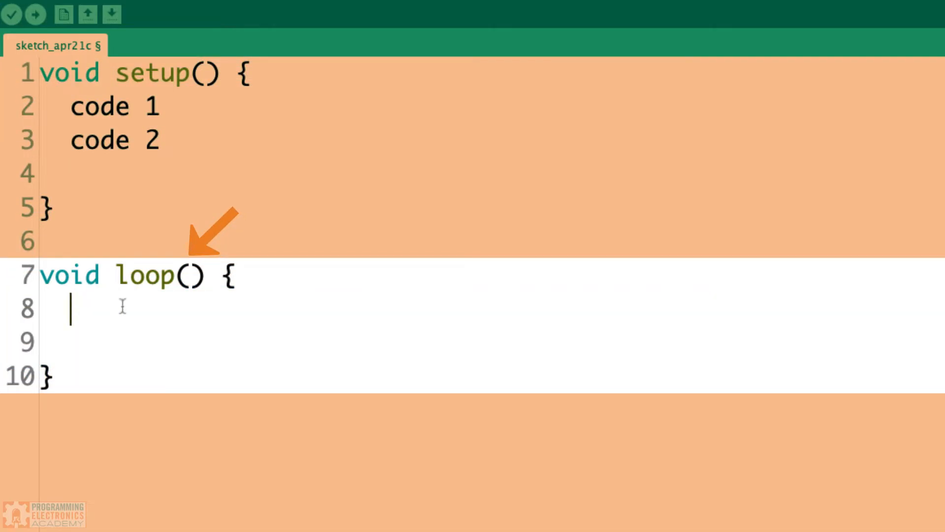
text(some more code)
text(a bit more code)
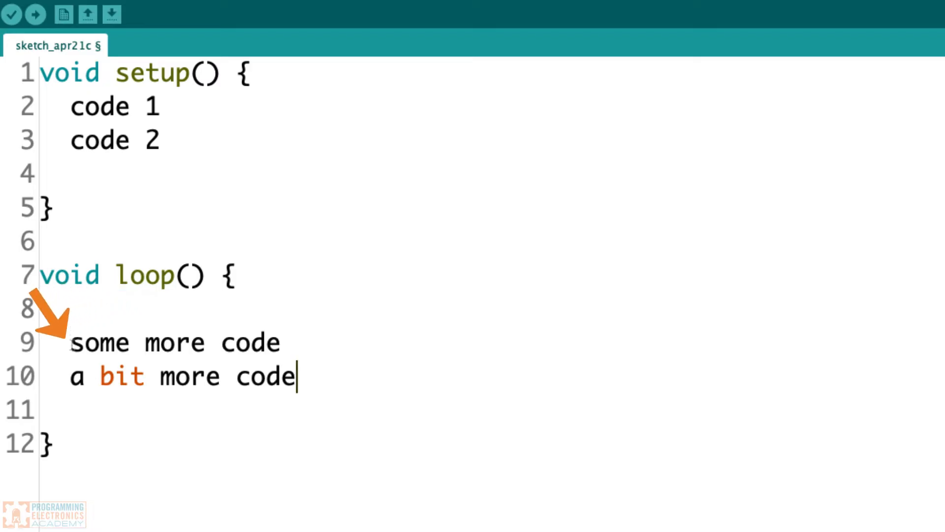
click(71, 342)
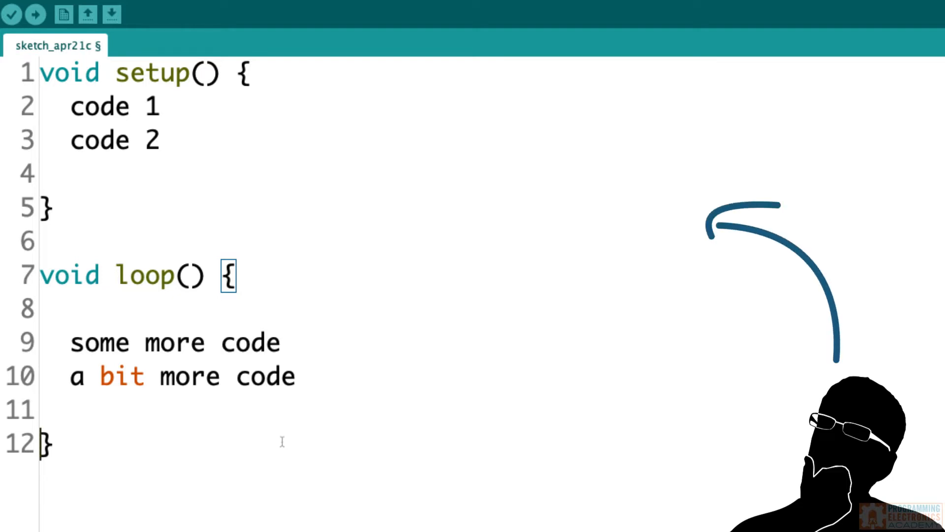
Comment out setup's placeholders, remove loop() and verify the sketch compiles (444 bytes)
text(Var)
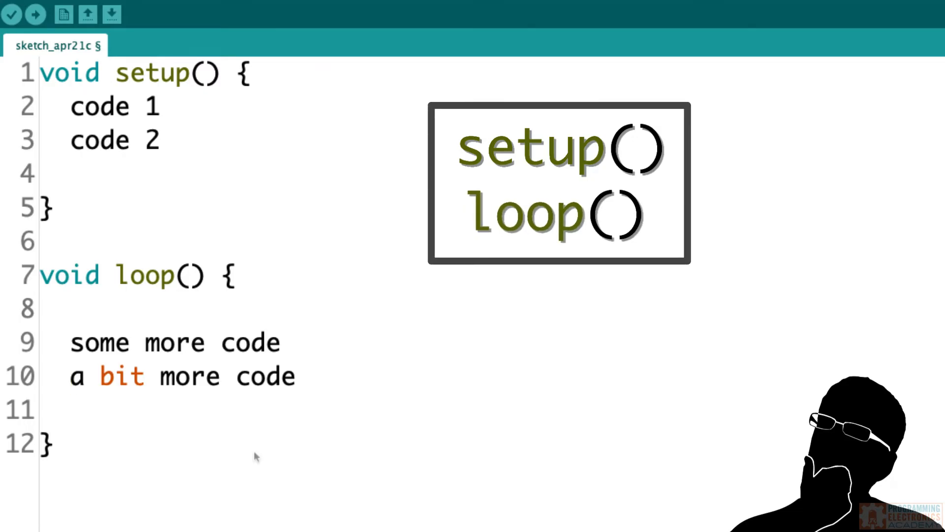
click(10, 14)
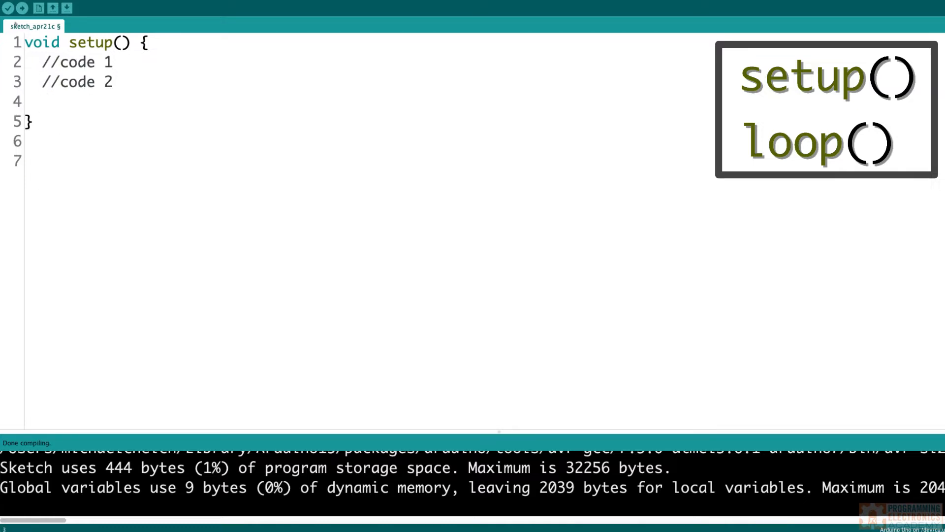
click(9, 8)
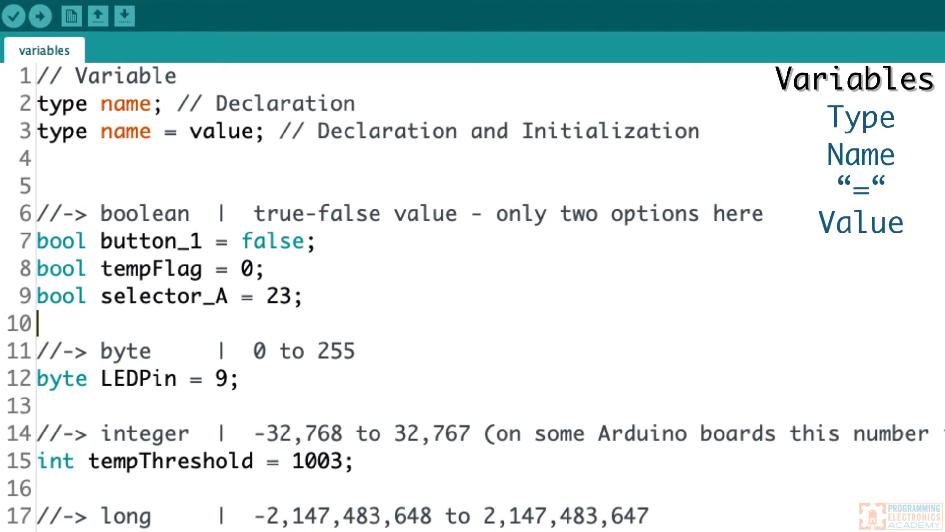
mouse_move(88, 134)
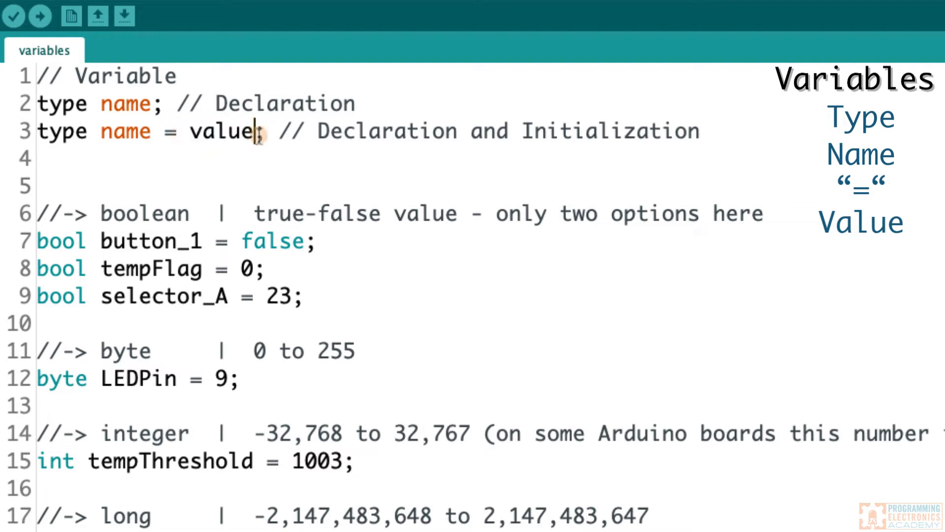
Highlight the boolean example declarations on lines 6-9 of the variables sketch
double_click(62, 131)
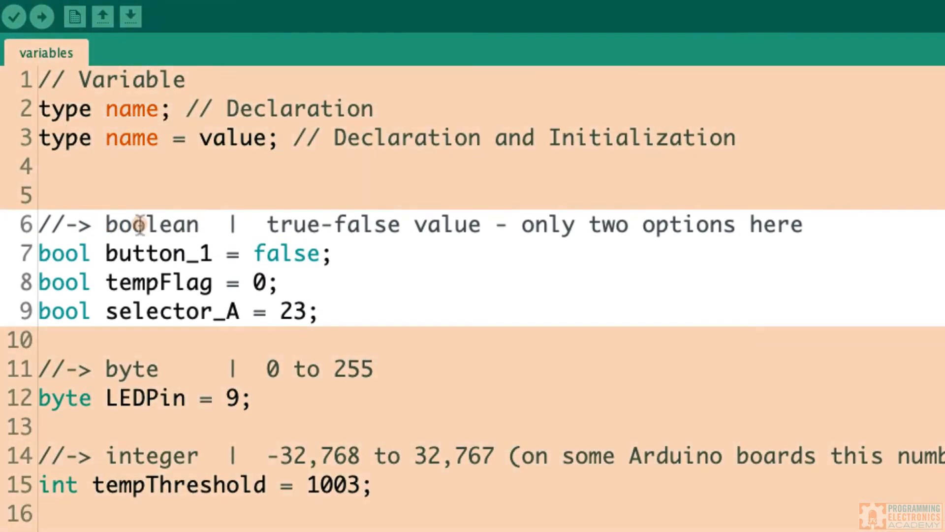
mouse_move(208, 318)
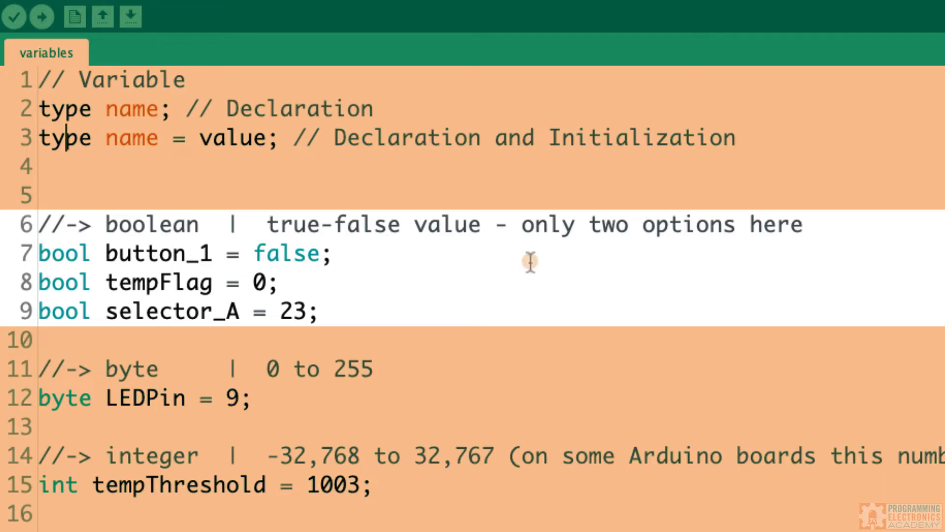
mouse_move(344, 254)
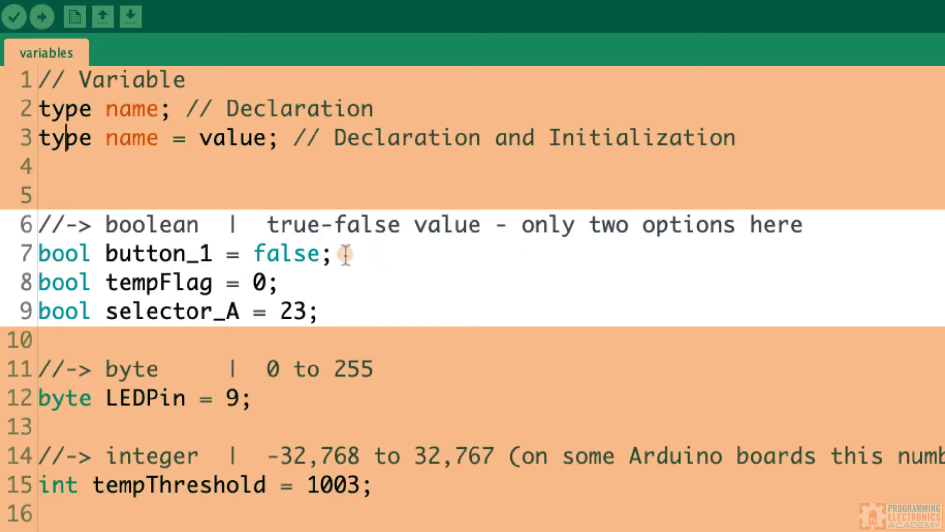
mouse_move(258, 310)
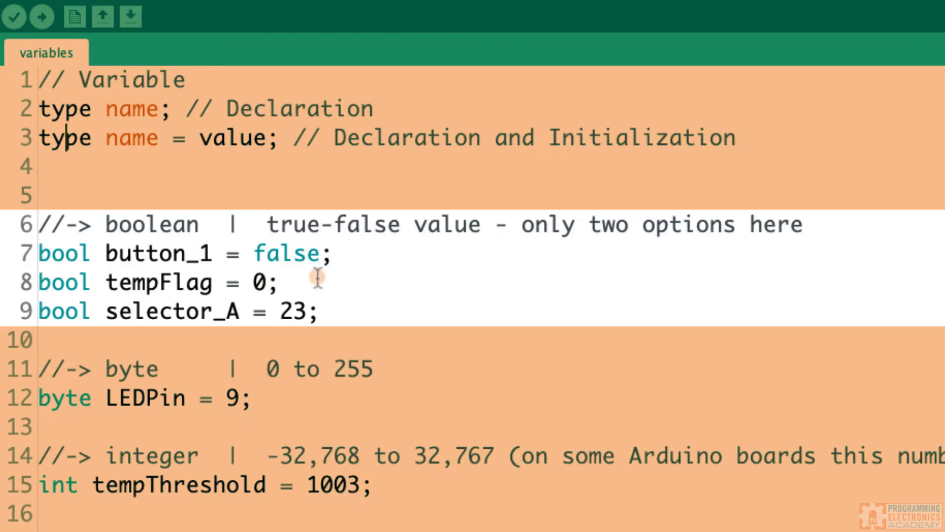
mouse_move(329, 278)
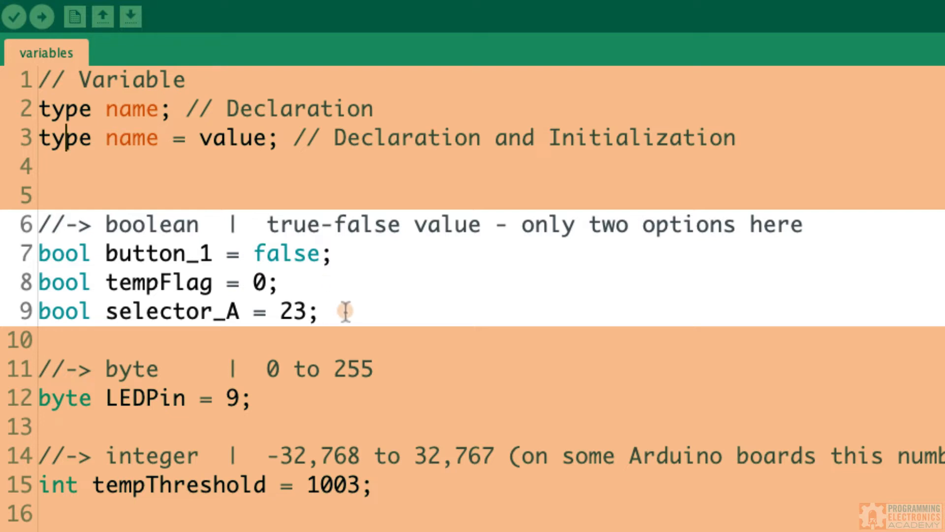
mouse_move(51, 265)
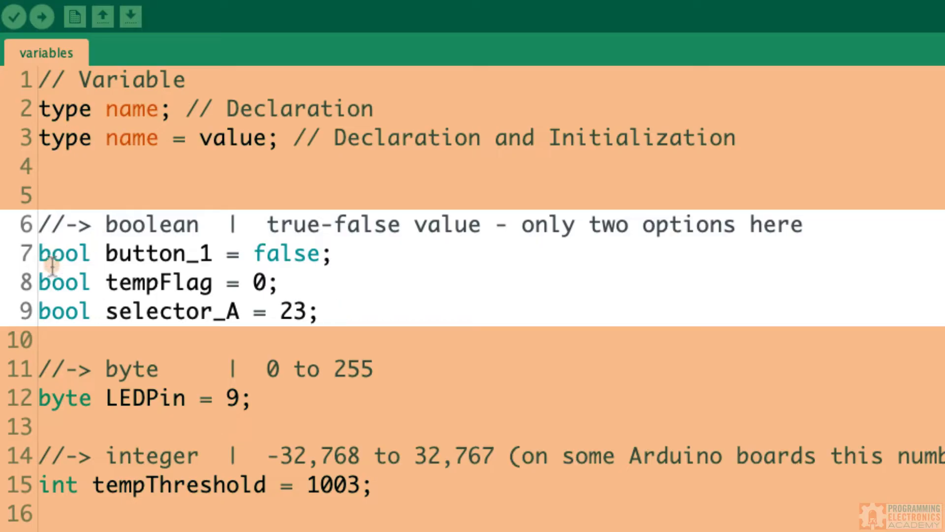
scroll(down, 3)
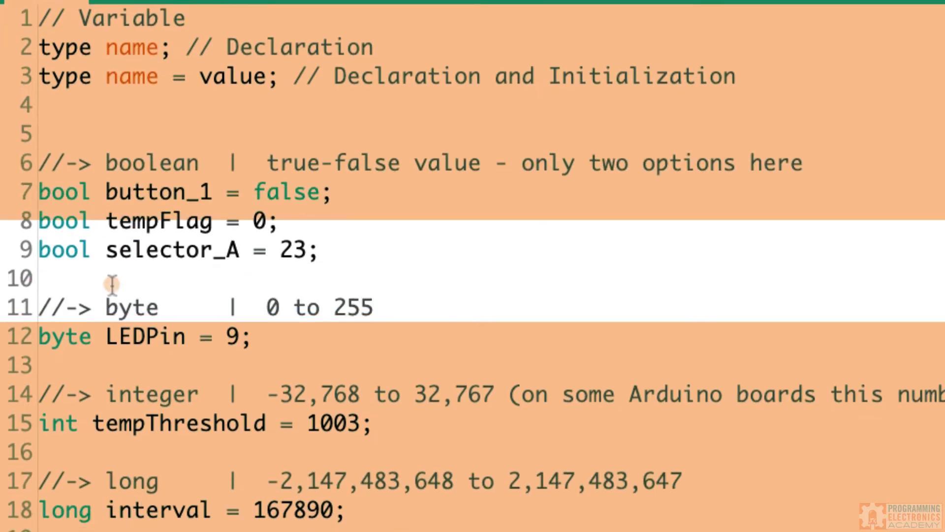
scroll(down, 3)
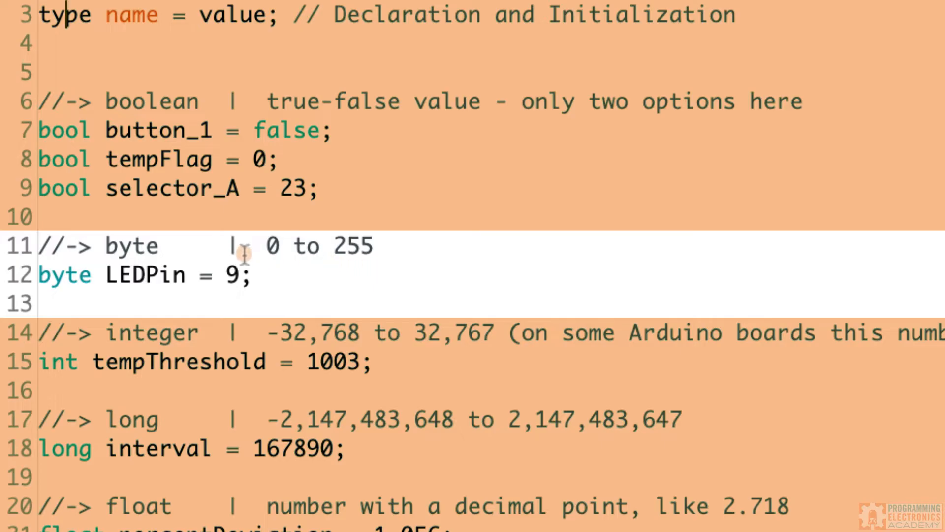
mouse_move(167, 298)
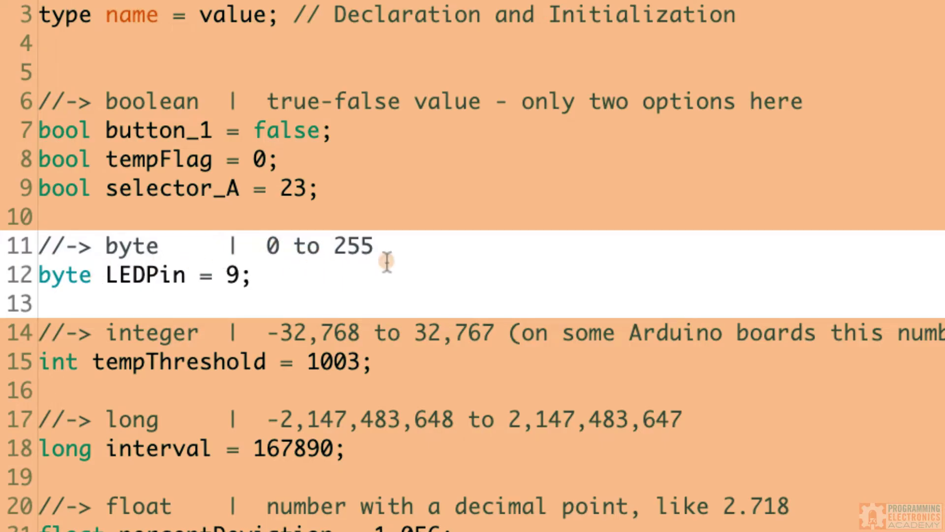
mouse_move(148, 244)
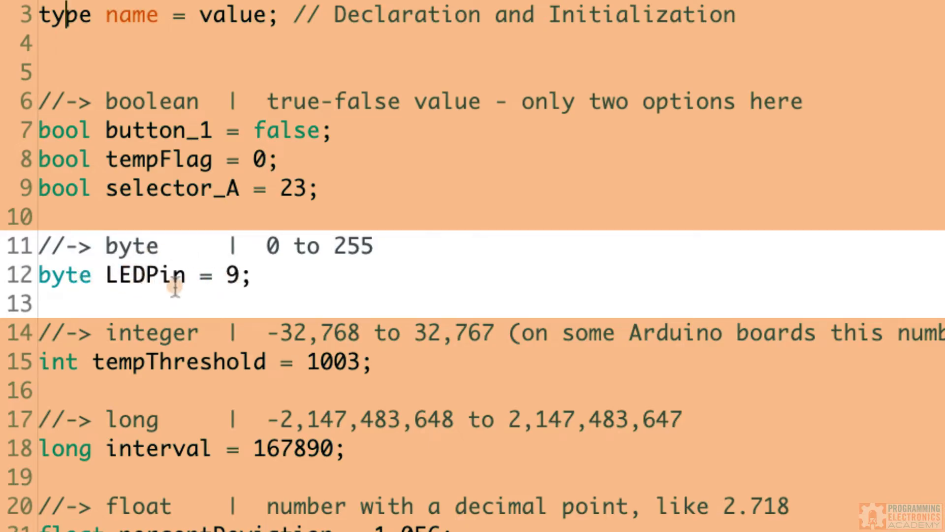
scroll(down, 3)
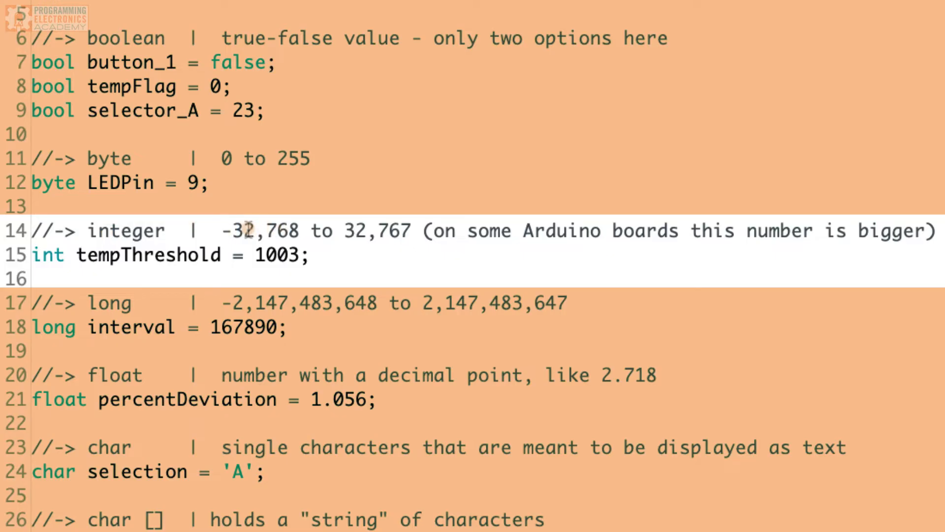
mouse_move(284, 236)
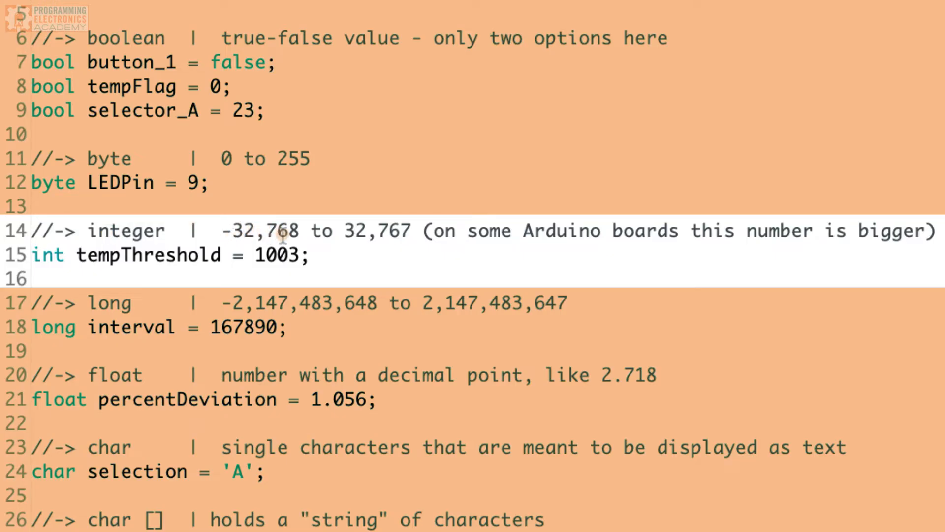
mouse_move(389, 231)
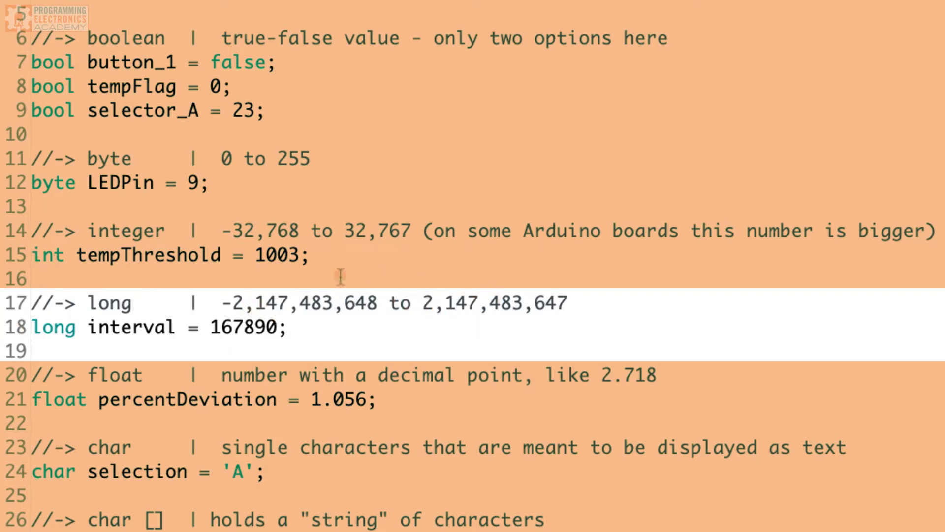
mouse_move(343, 327)
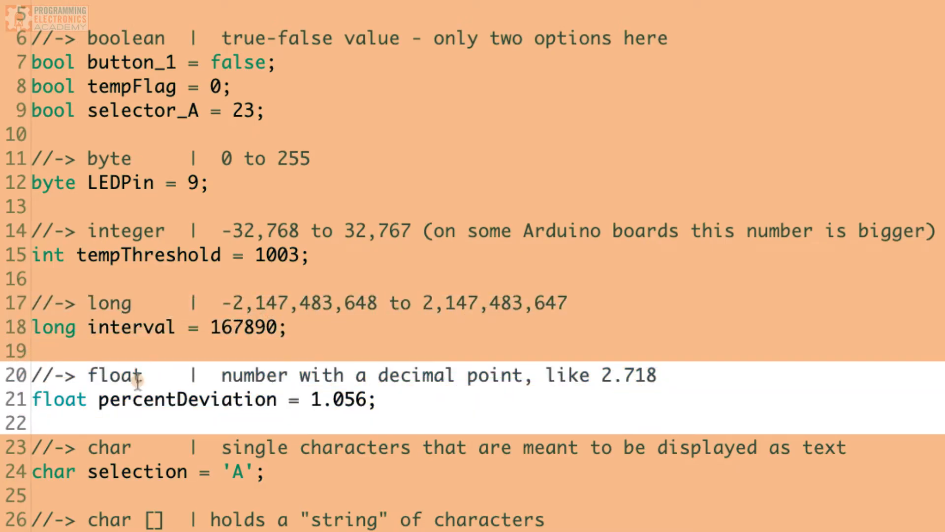
mouse_move(331, 408)
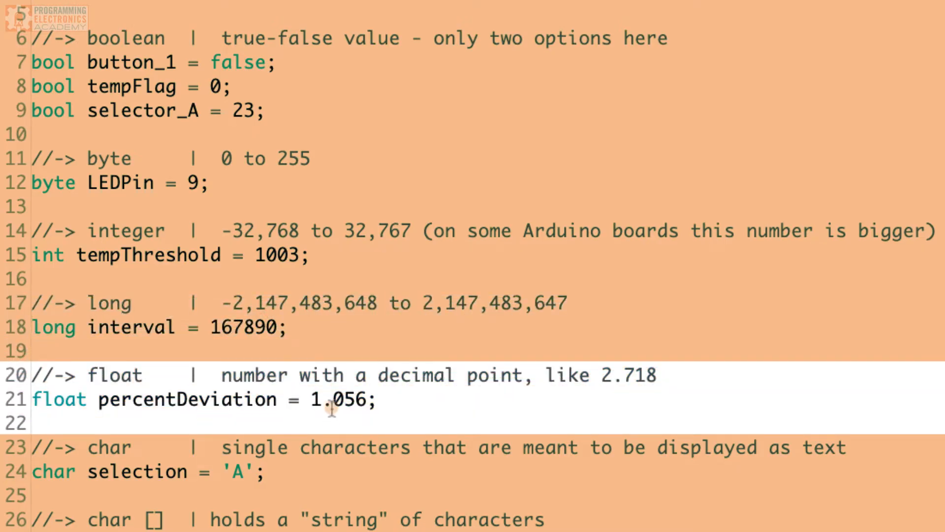
End the char name[] = "Johnny5" declaration on line 27 with a semicolon
scroll(down, 3)
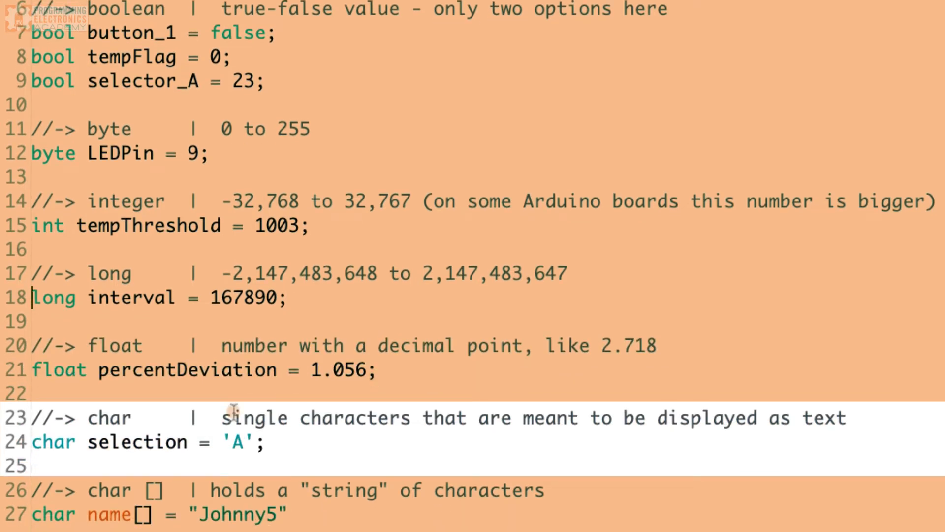
mouse_move(385, 451)
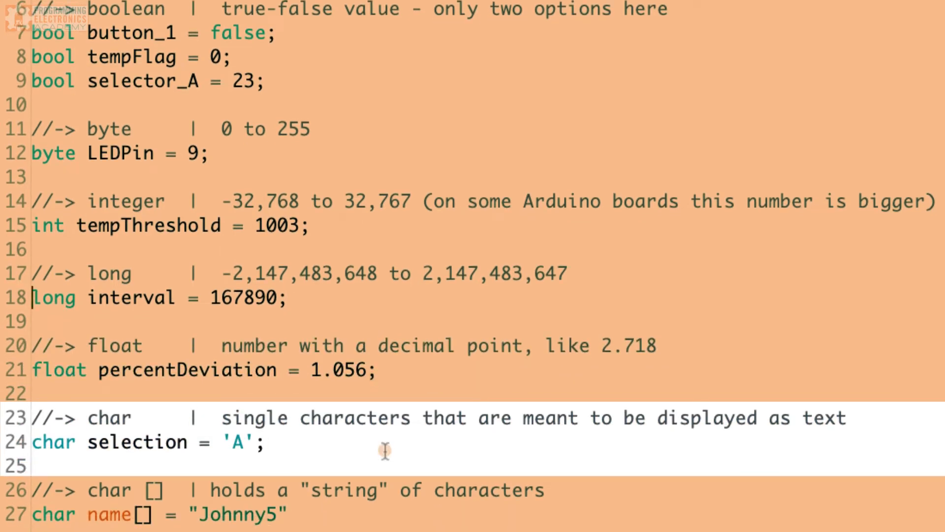
mouse_move(356, 432)
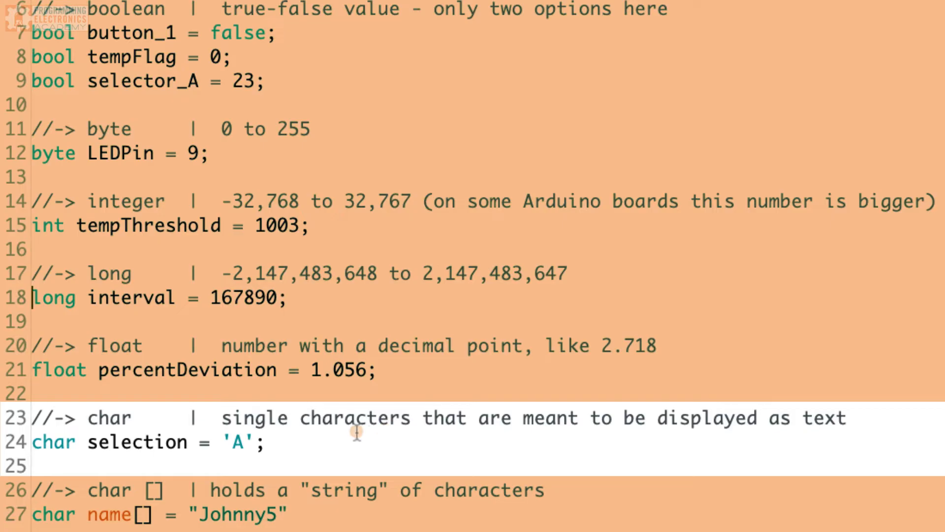
mouse_move(337, 430)
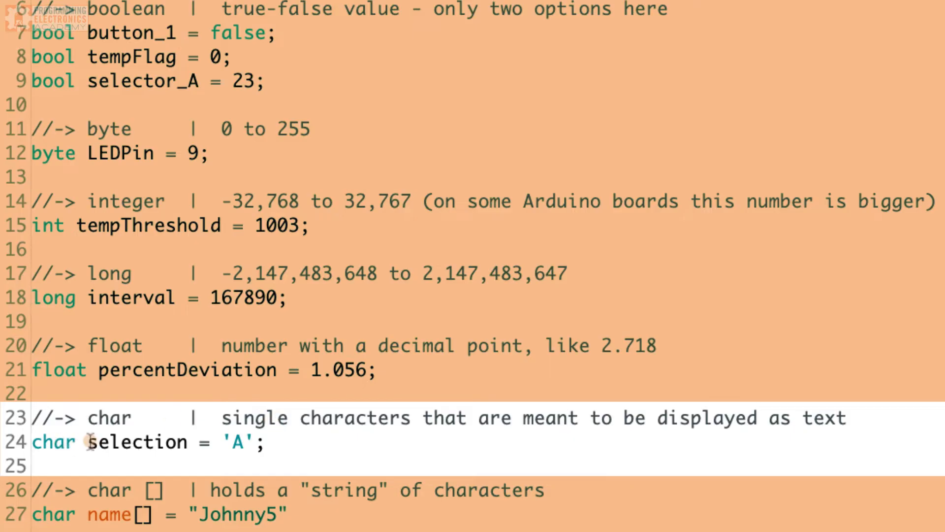
mouse_move(79, 440)
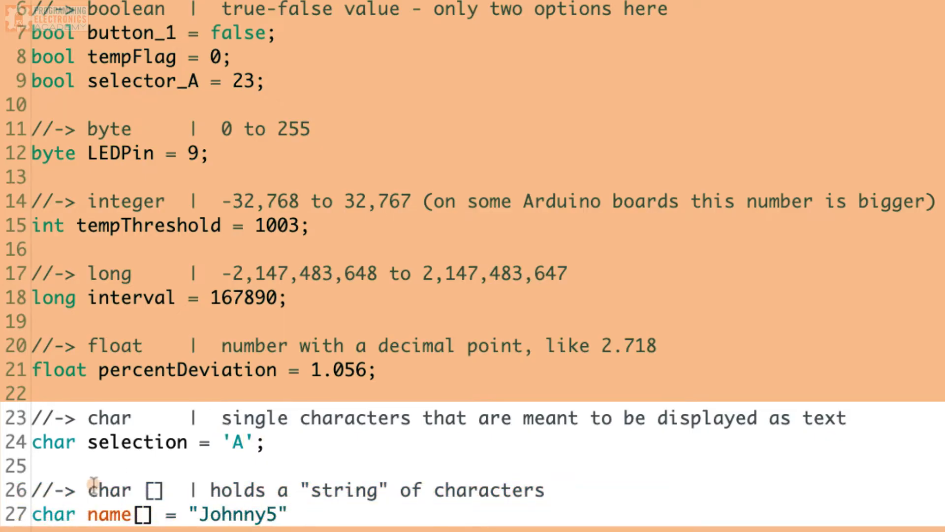
mouse_move(359, 509)
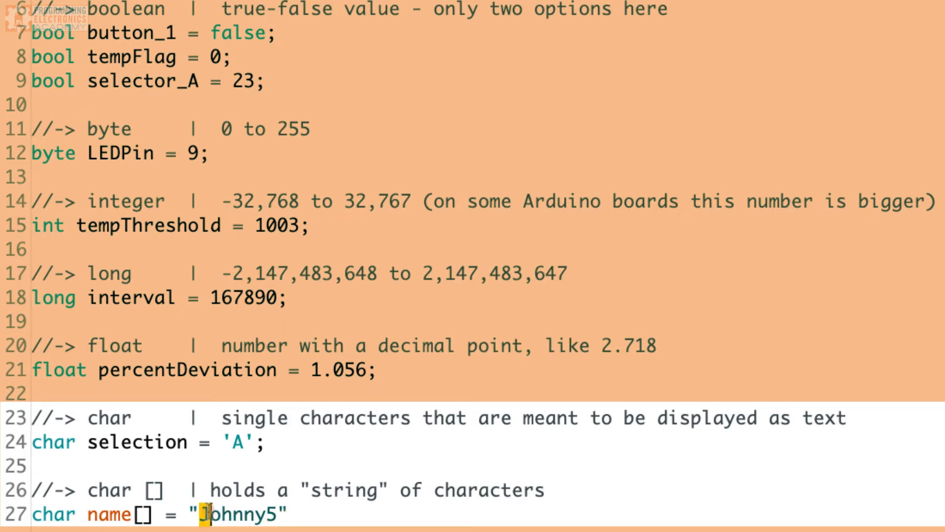
text(;)
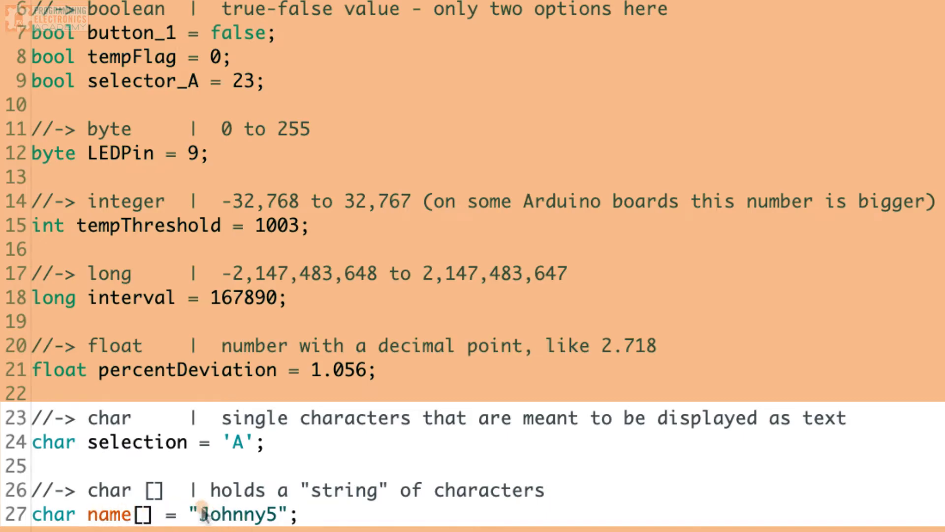
mouse_move(272, 474)
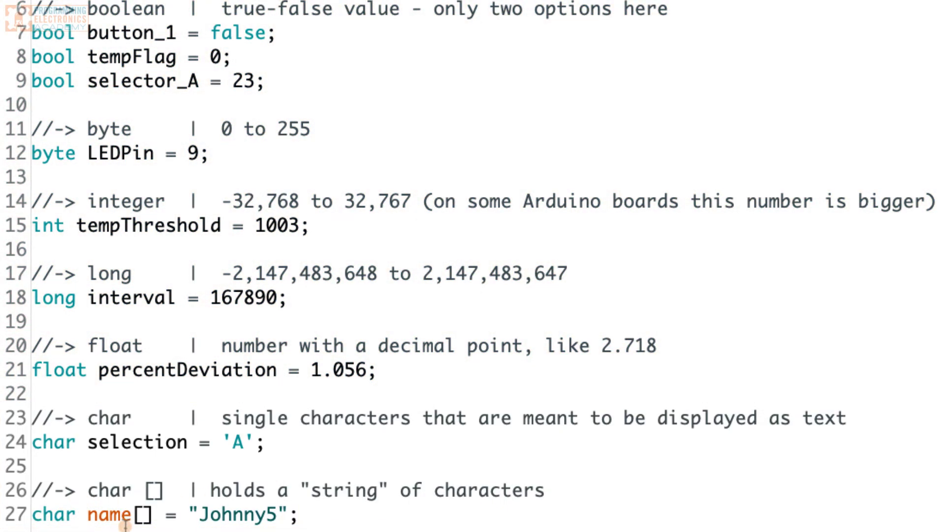
click(299, 514)
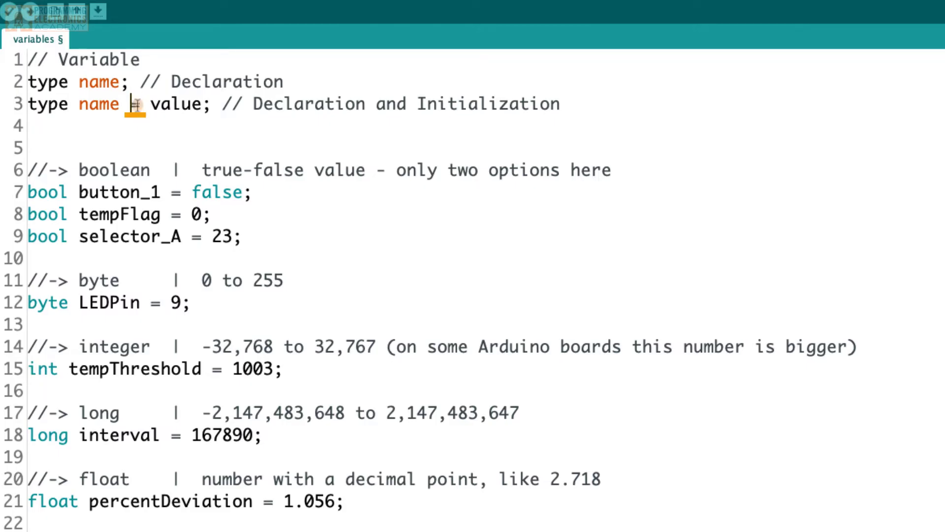
text(=)
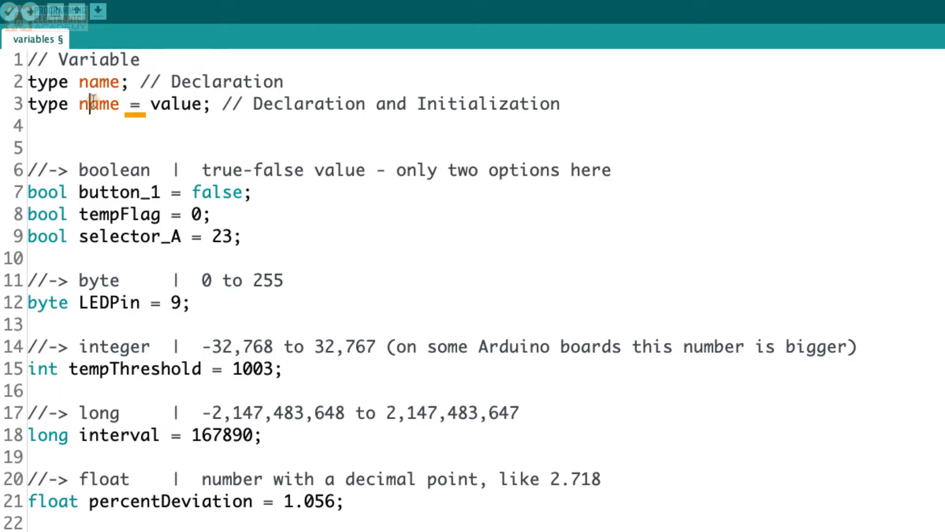
double_click(98, 103)
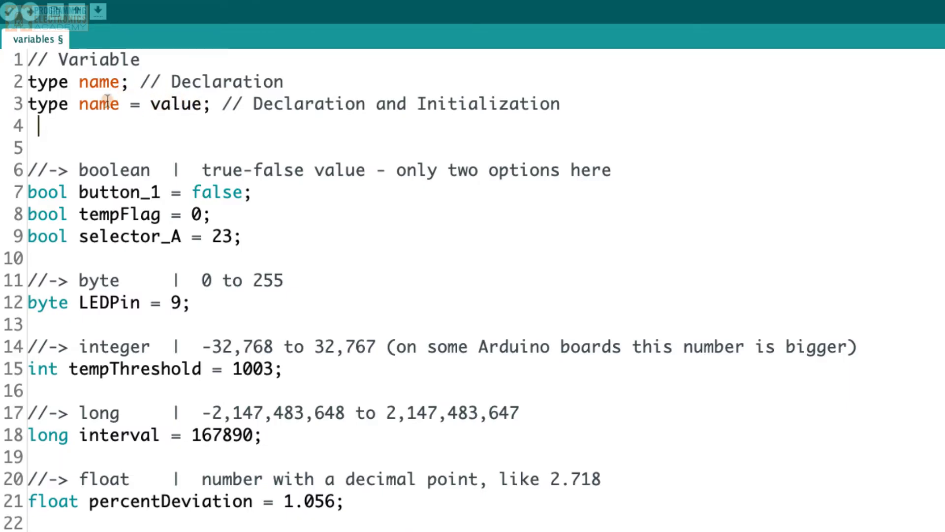
Declare int taserBlasts = 8 and int painThreshold = taserBlasts/2 below the syntax lines
text(int taserBlasts)
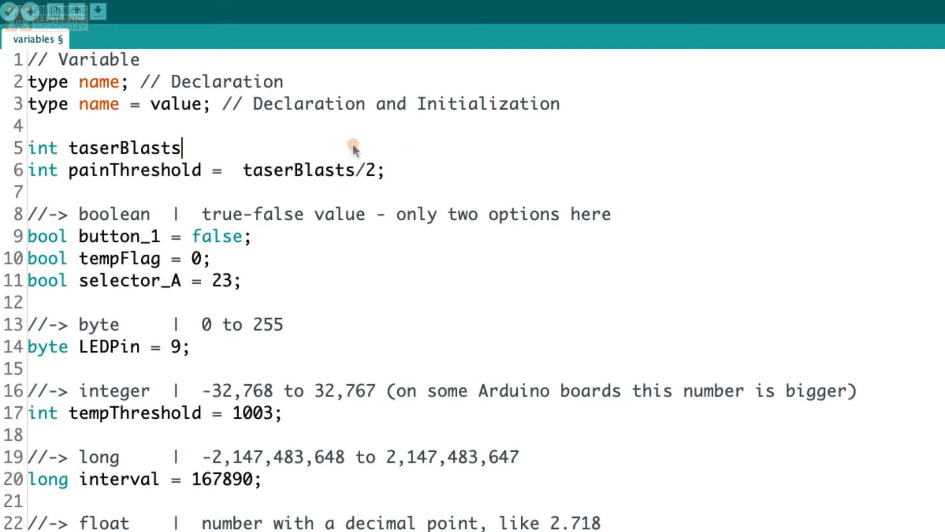
text(= 8;)
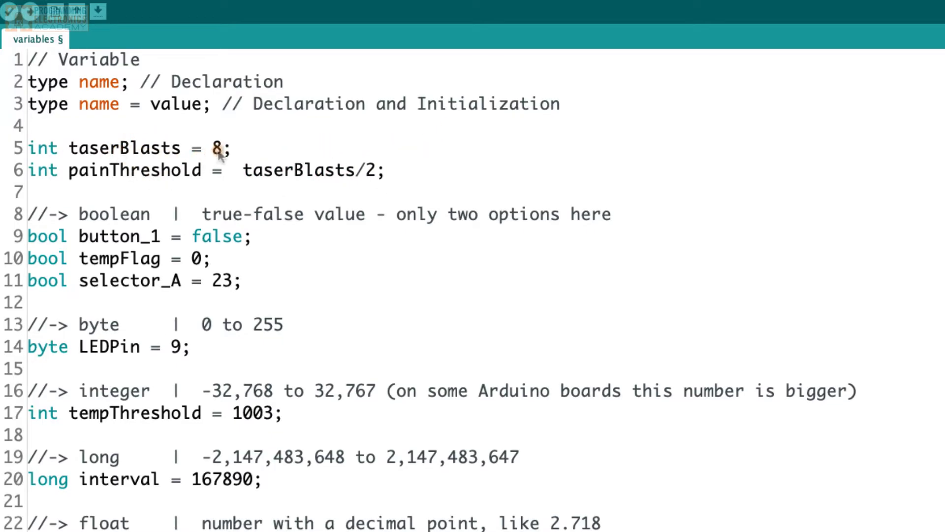
mouse_move(112, 178)
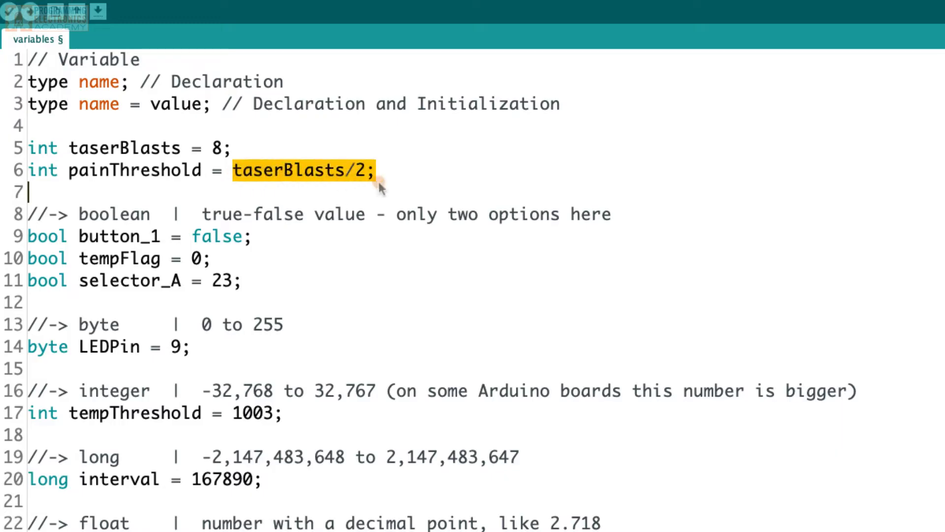
click(366, 170)
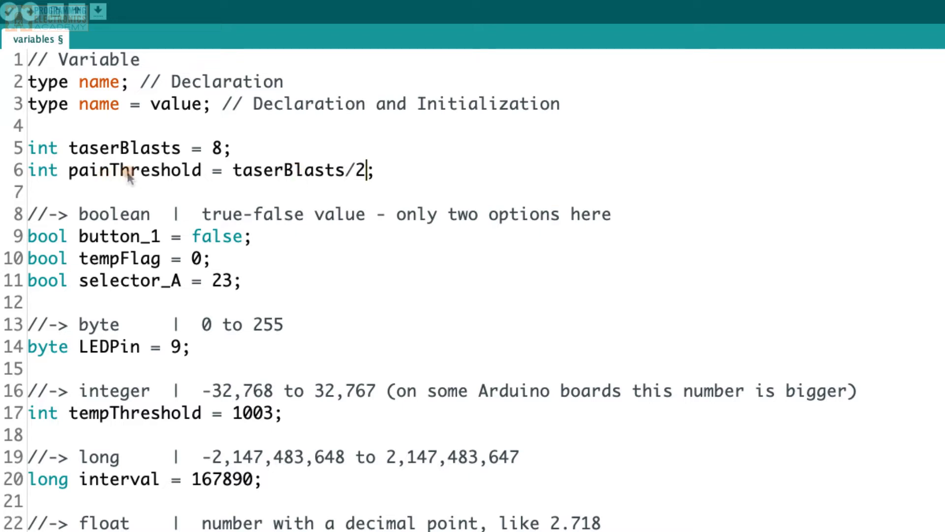
mouse_move(313, 187)
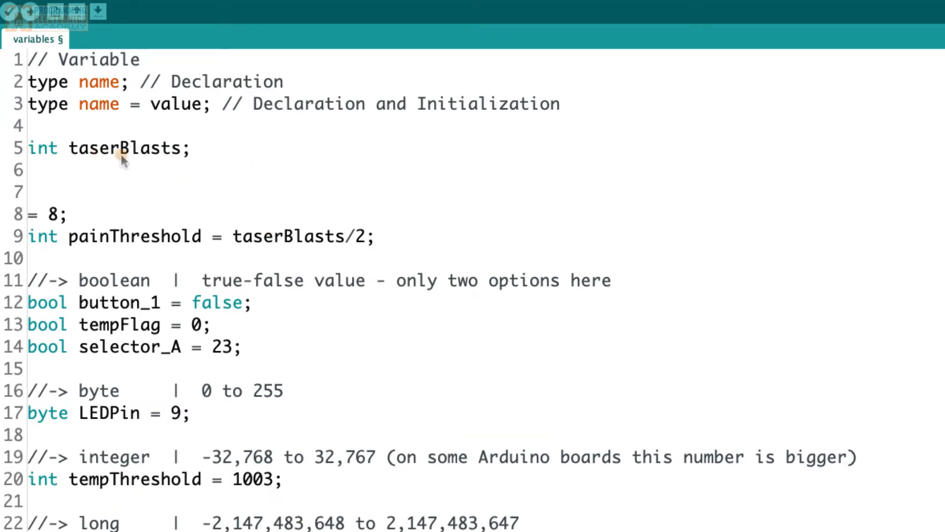
mouse_move(72, 162)
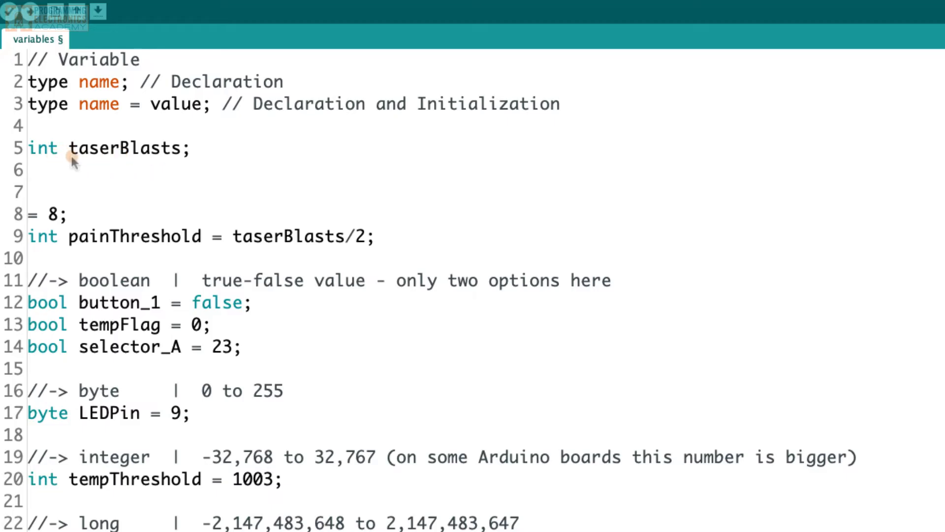
double_click(124, 149)
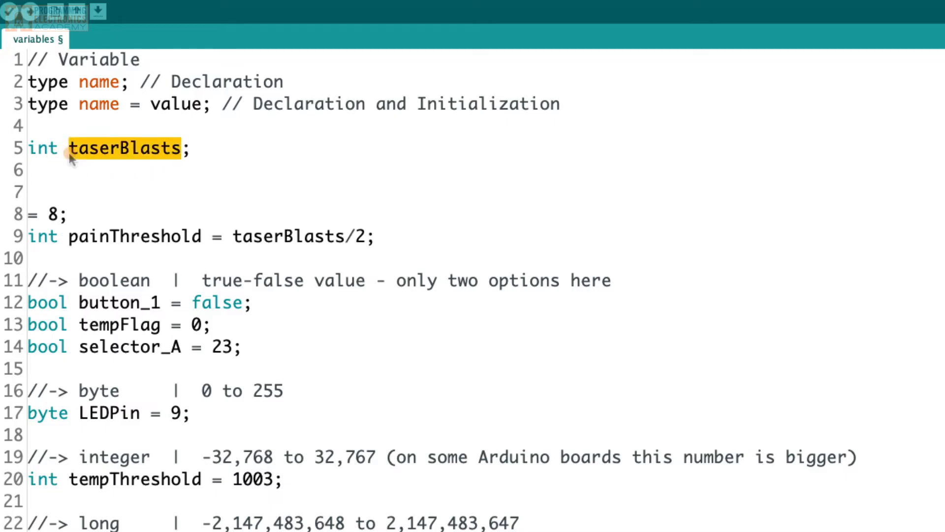
text(taserBlasts)
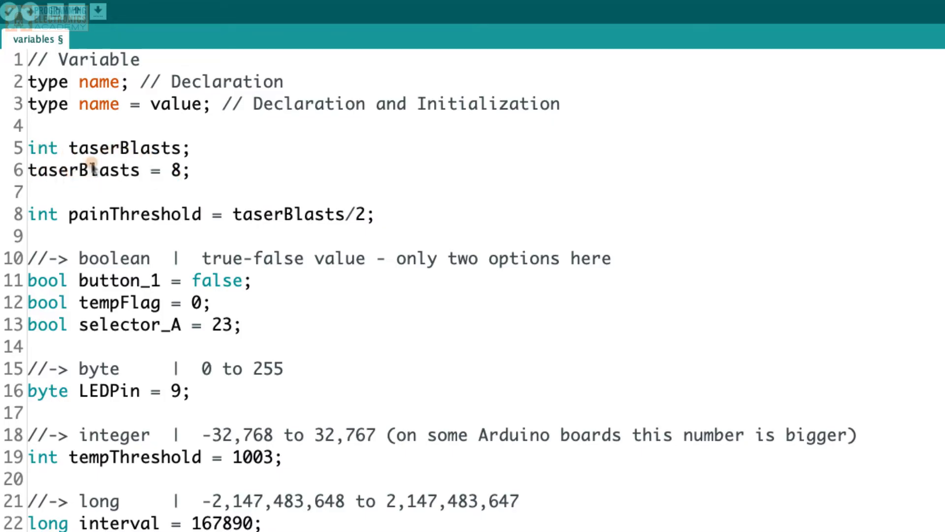
mouse_move(53, 181)
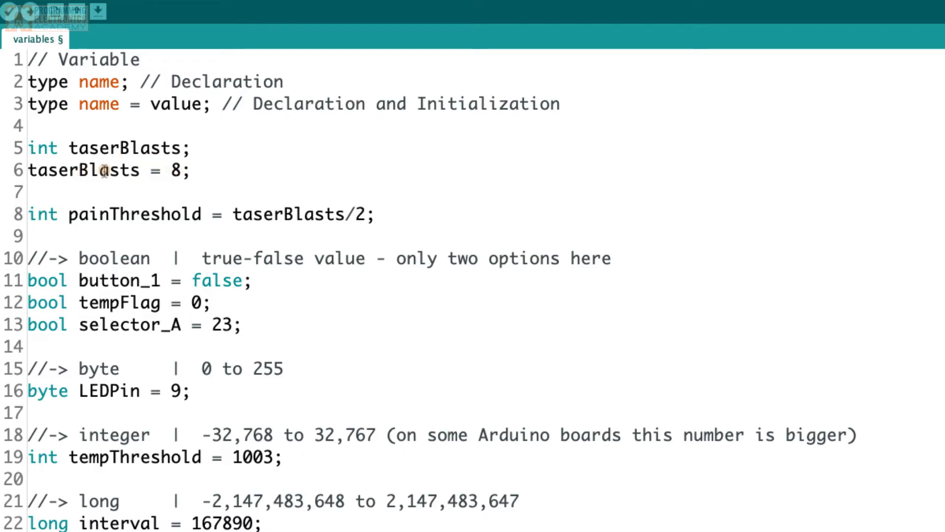
key(Backspace)
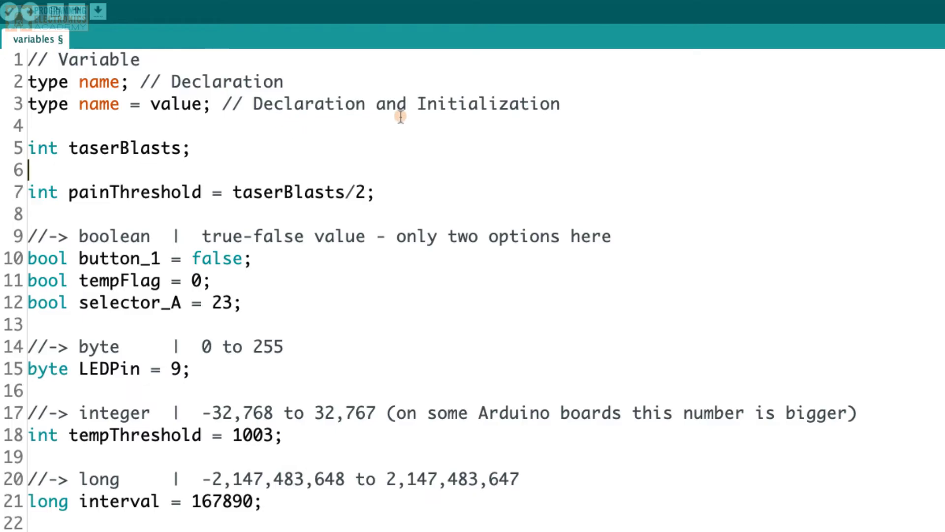
mouse_move(235, 144)
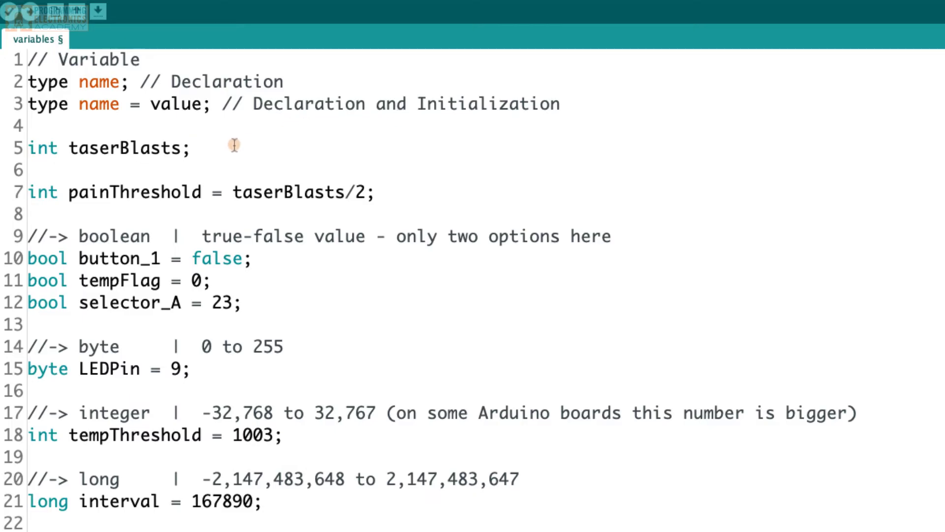
text(= 8)
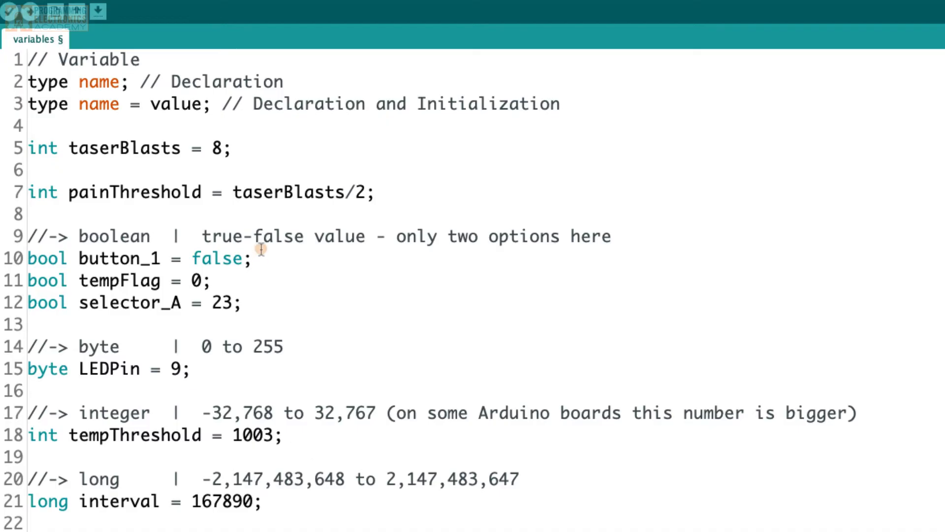
mouse_move(255, 148)
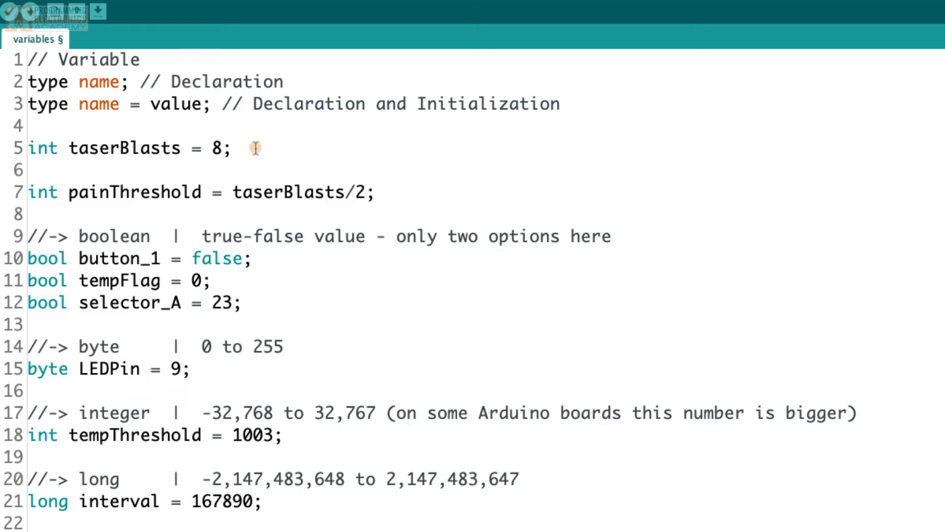
click(192, 149)
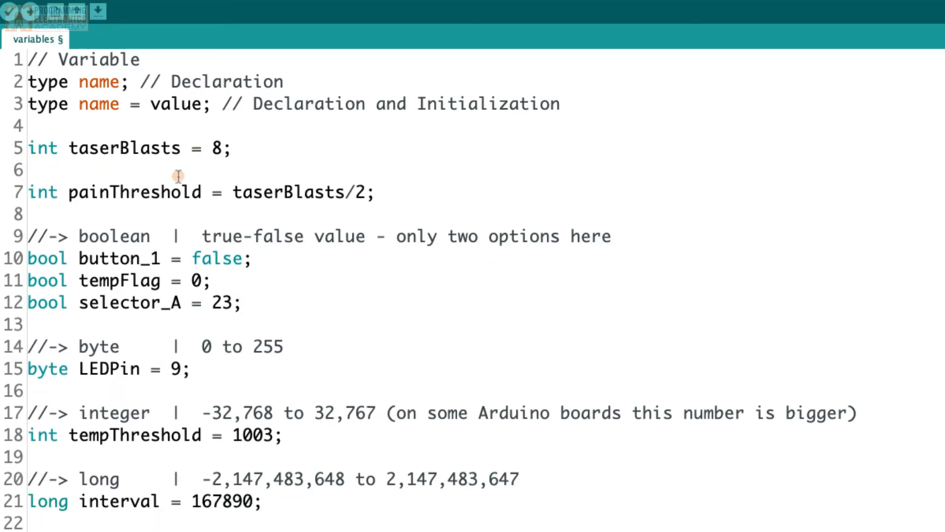
click(231, 148)
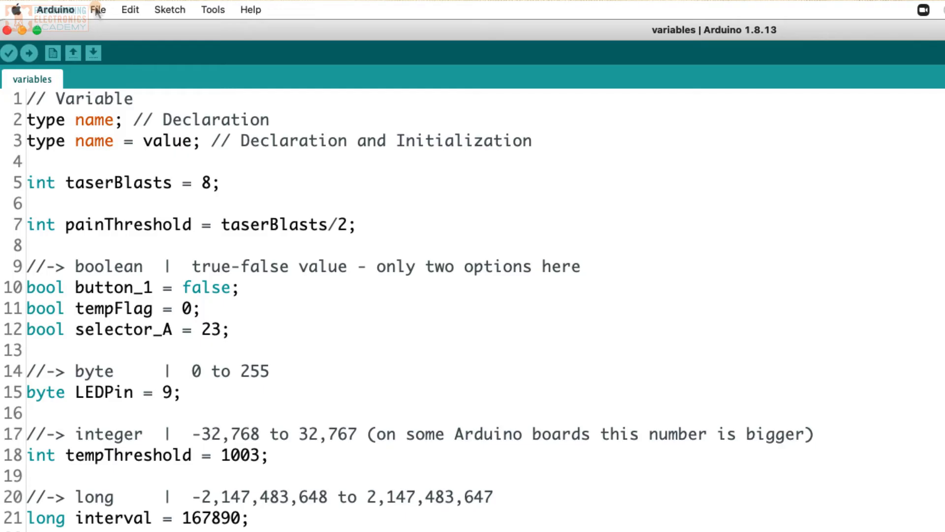
Load the Fade sketch from File > Examples > 01.Basics
click(98, 9)
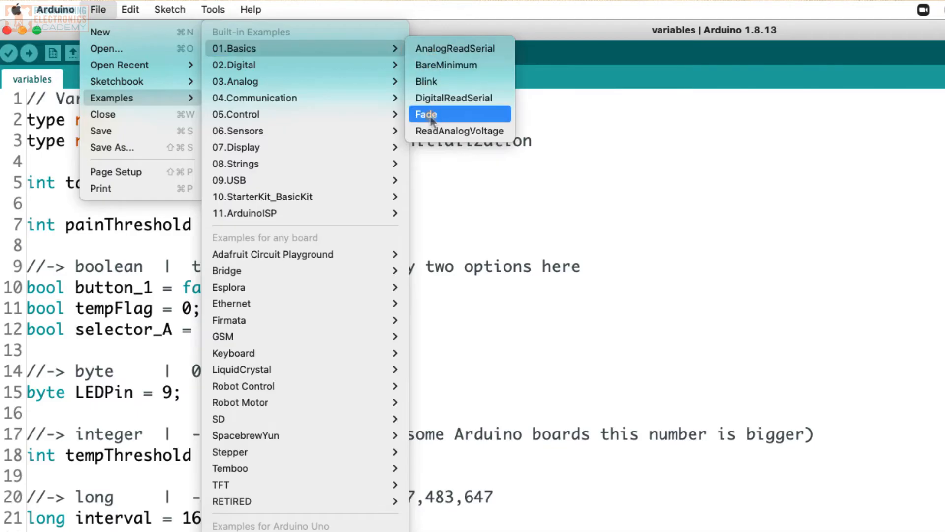
click(426, 114)
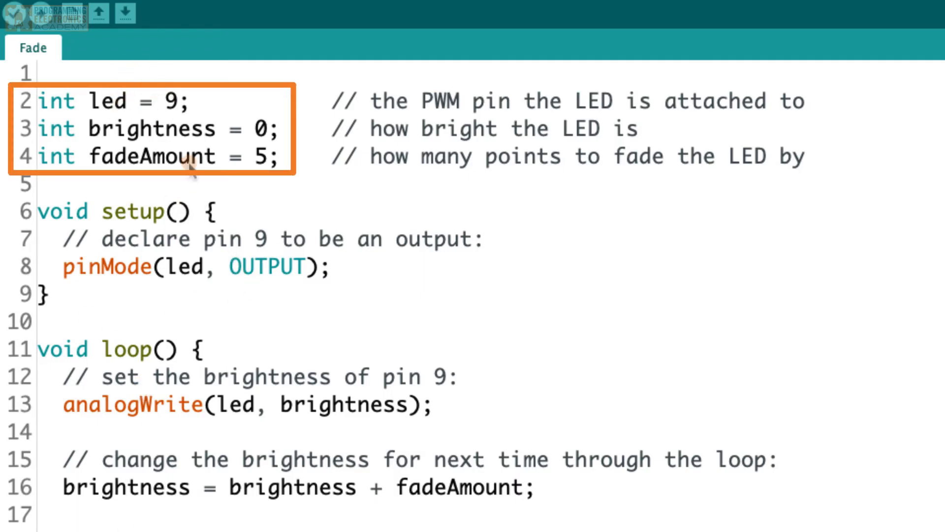
mouse_move(99, 119)
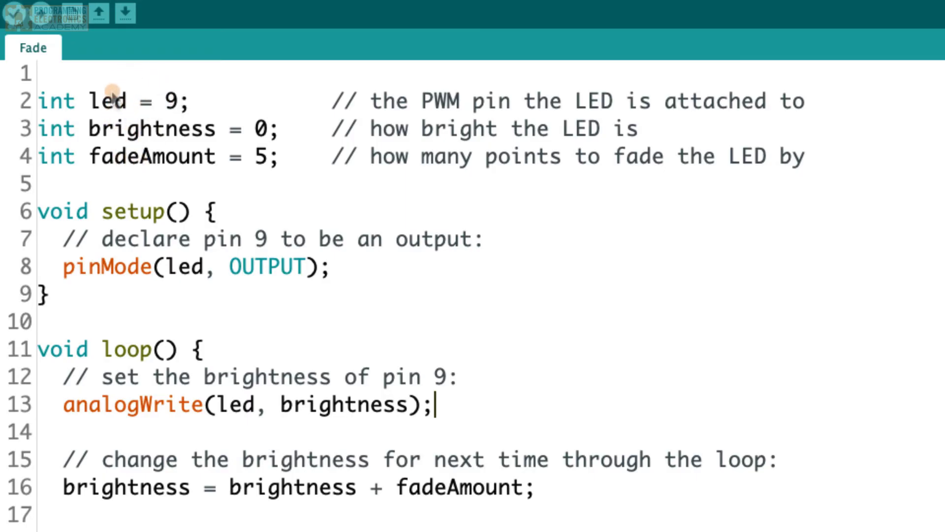
mouse_move(458, 113)
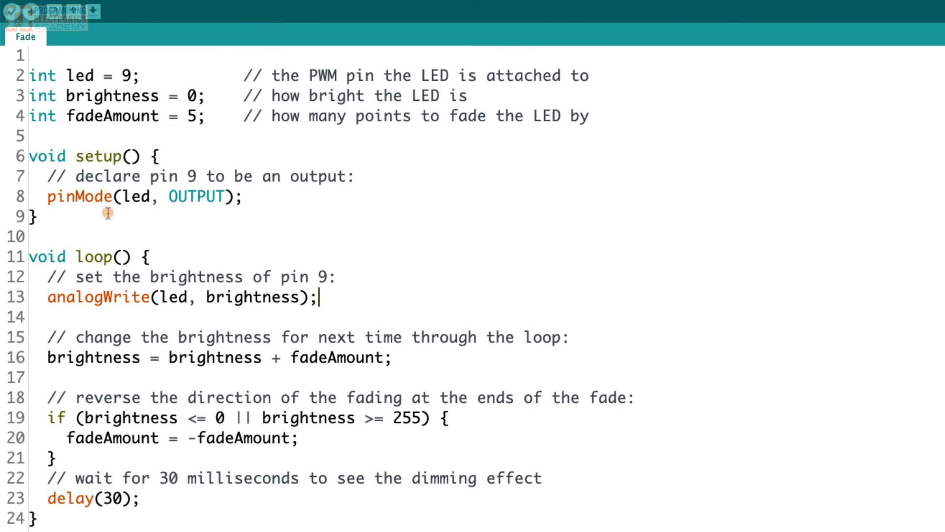
mouse_move(68, 246)
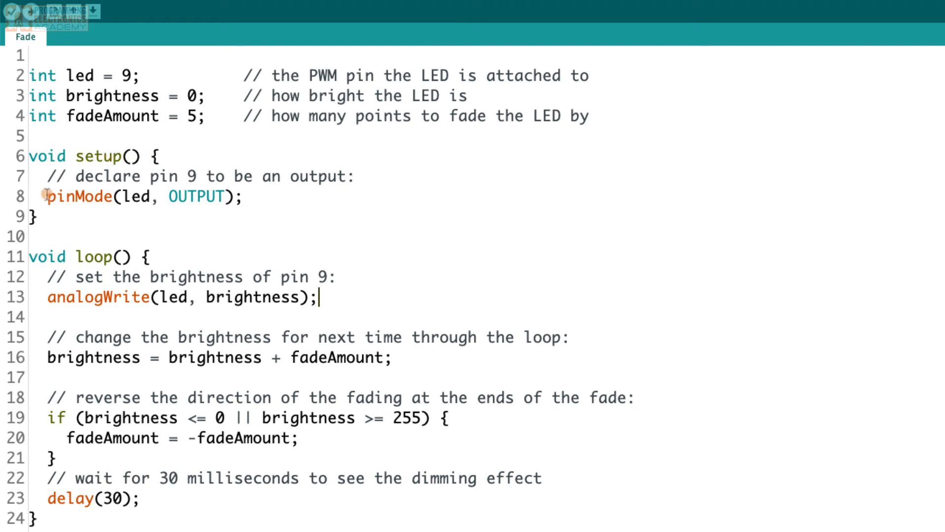
double_click(79, 197)
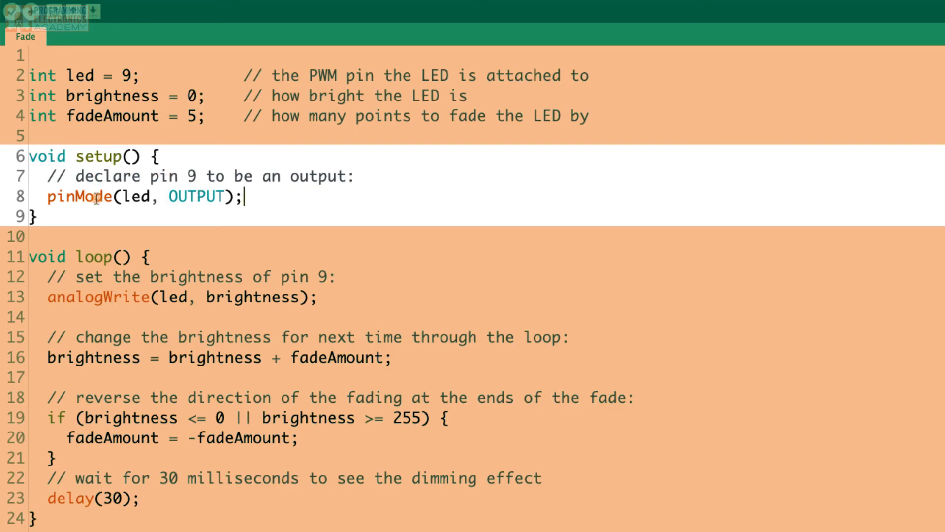
mouse_move(199, 203)
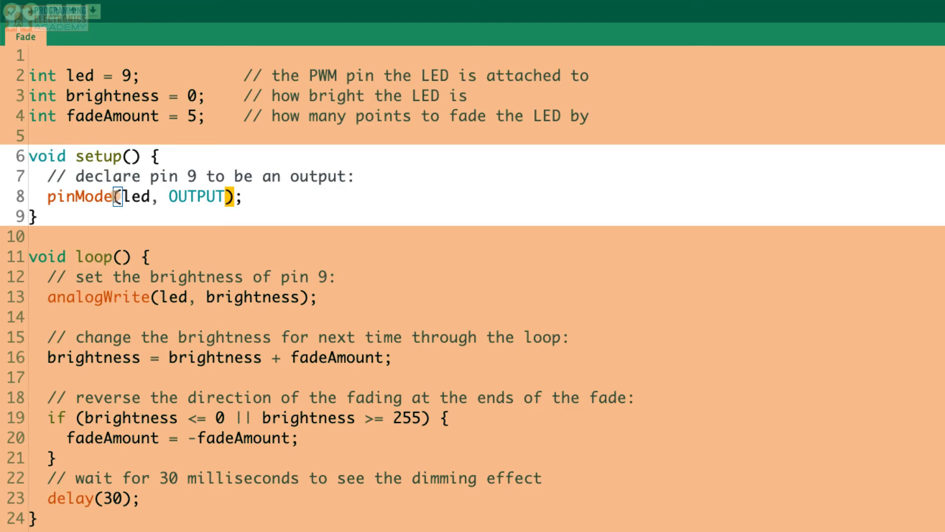
double_click(79, 197)
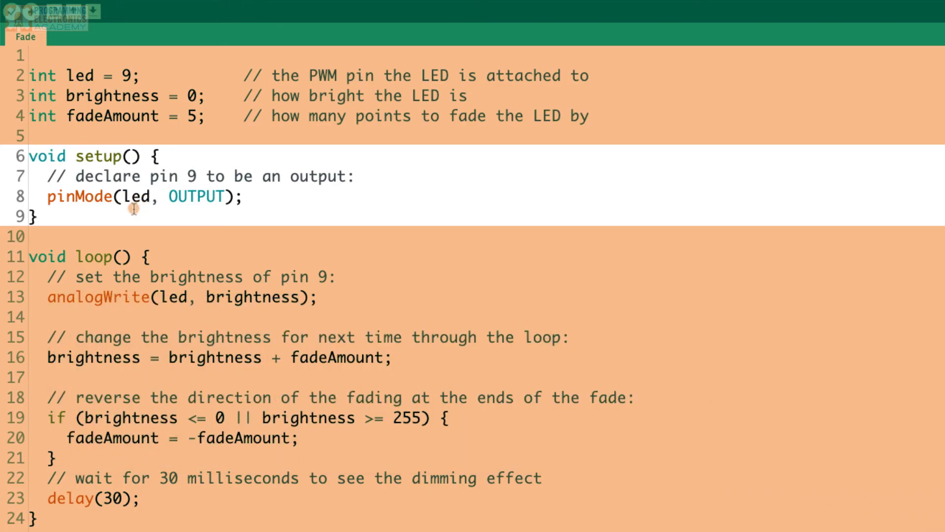
click(216, 197)
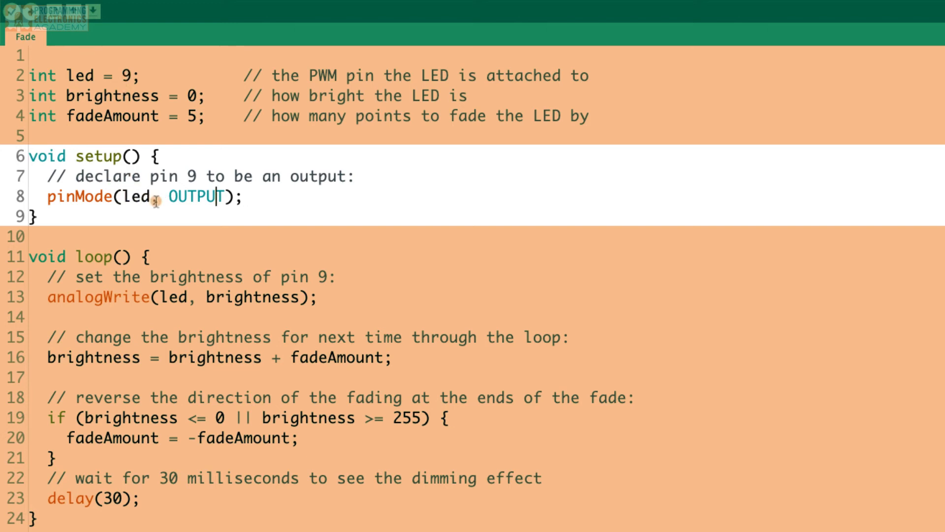
double_click(195, 197)
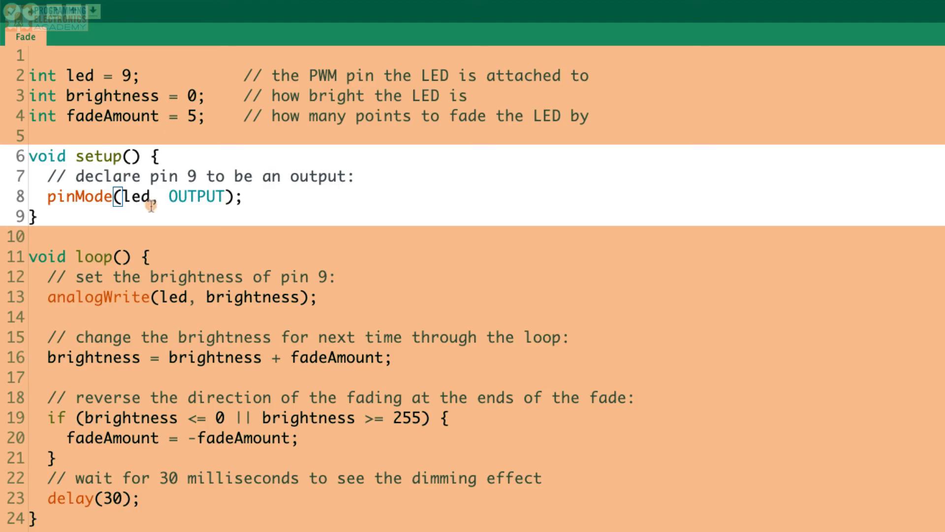
mouse_move(249, 213)
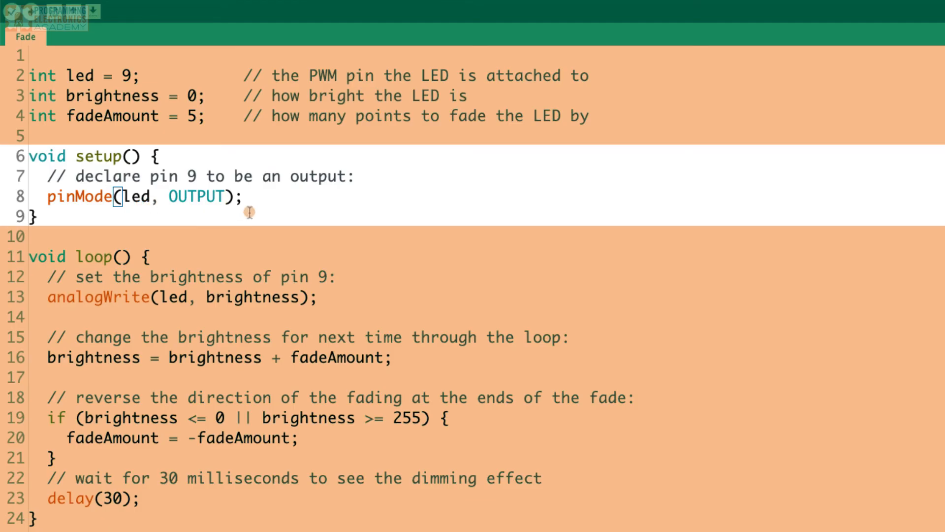
drag(120, 197, 244, 197)
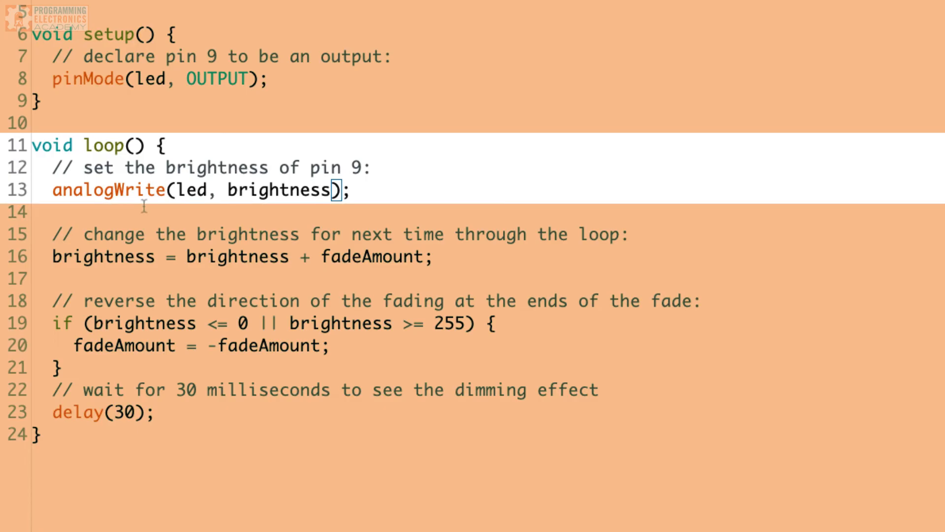
Append the comment '//0 - 255' after analogWrite(led, brightness) on line 13
double_click(108, 190)
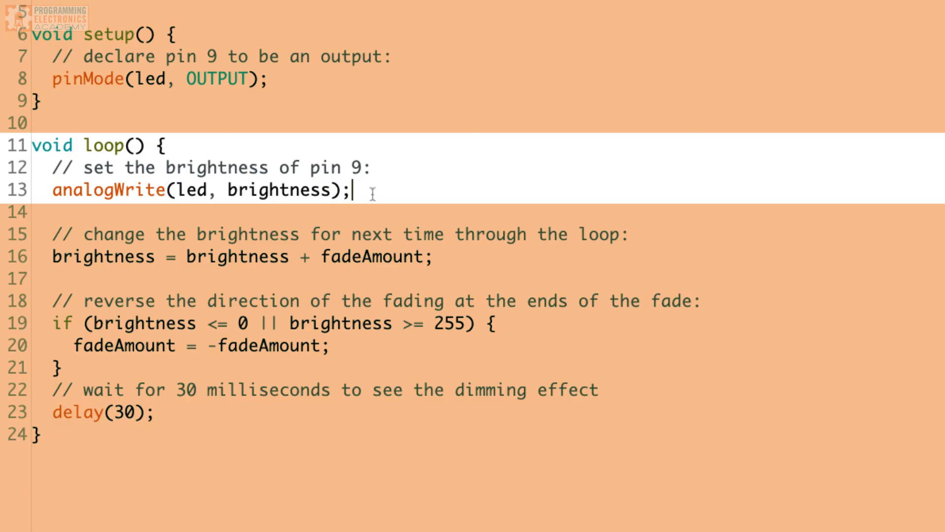
text(//0 255)
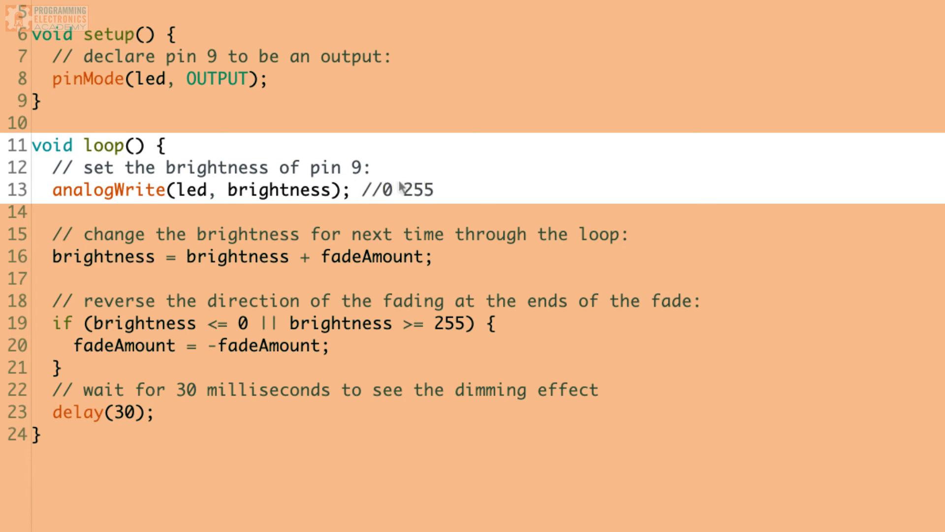
text(-)
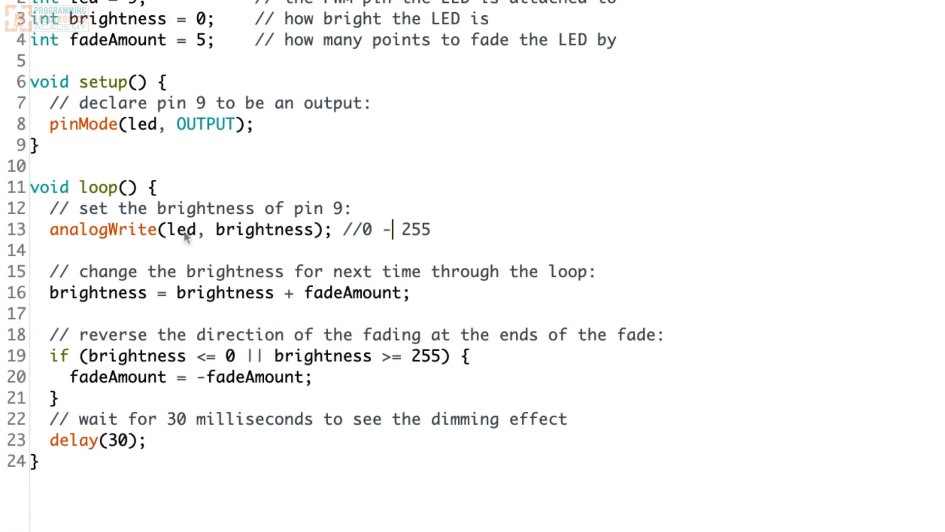
scroll(up, 3)
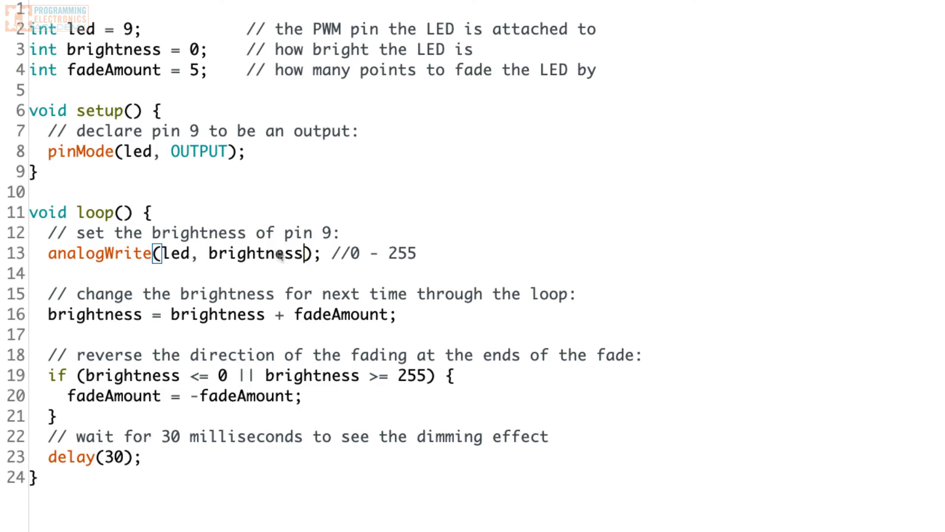
mouse_move(377, 257)
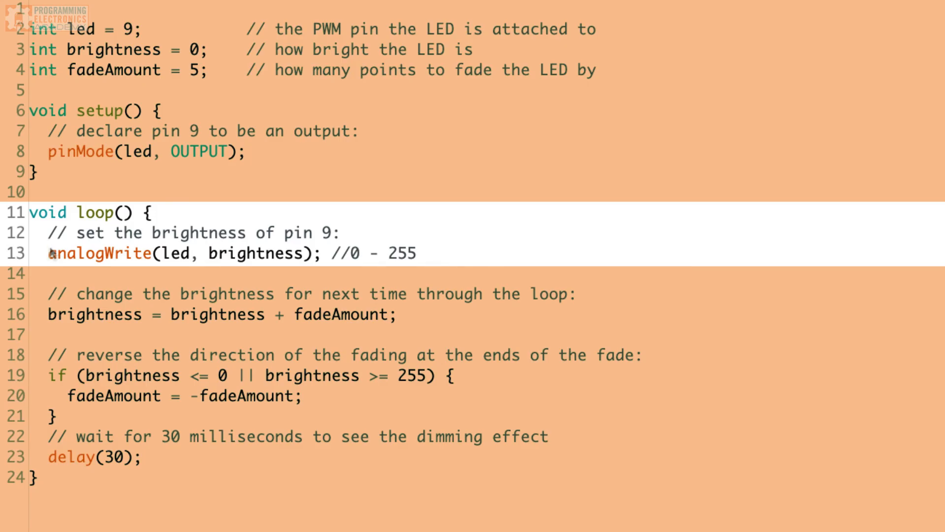
mouse_move(60, 248)
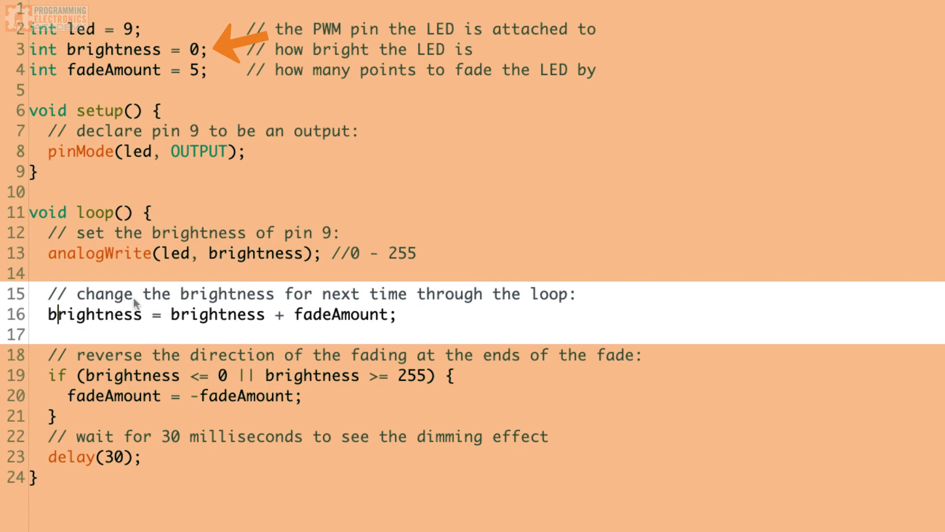
mouse_move(324, 320)
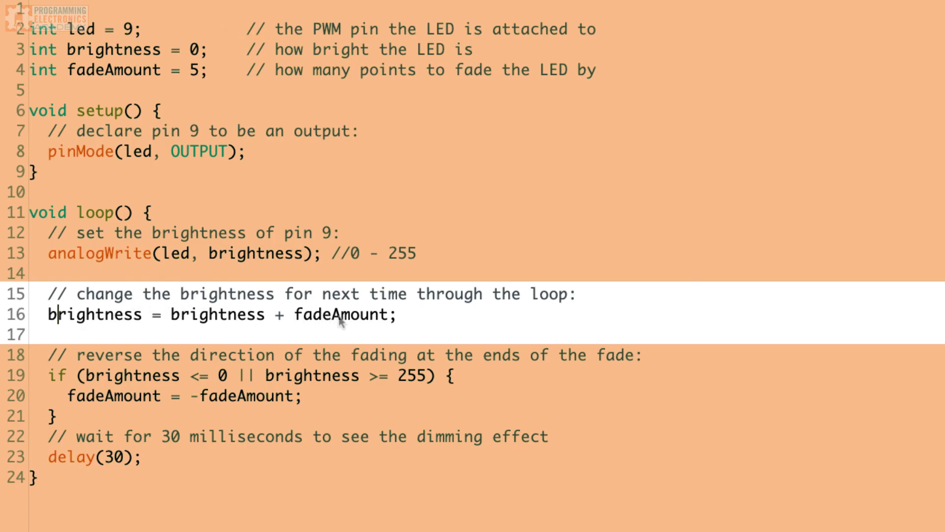
mouse_move(68, 319)
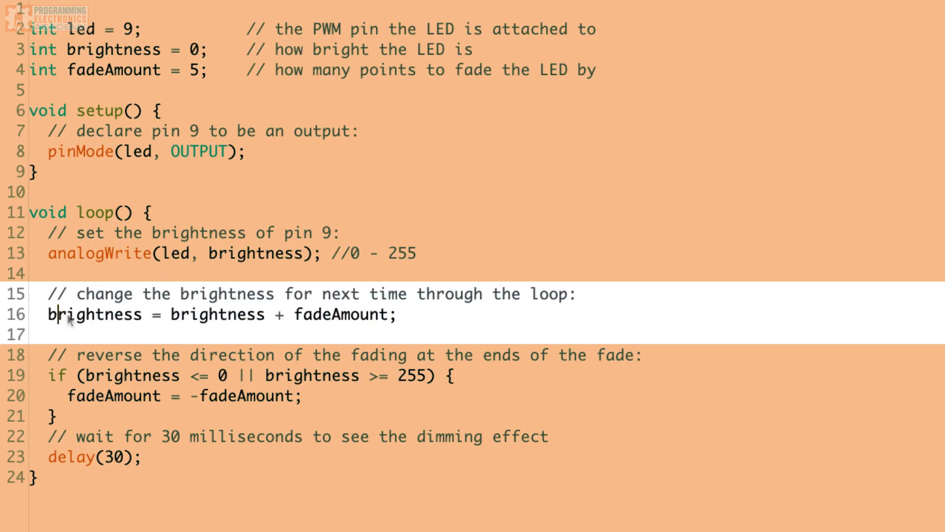
double_click(155, 314)
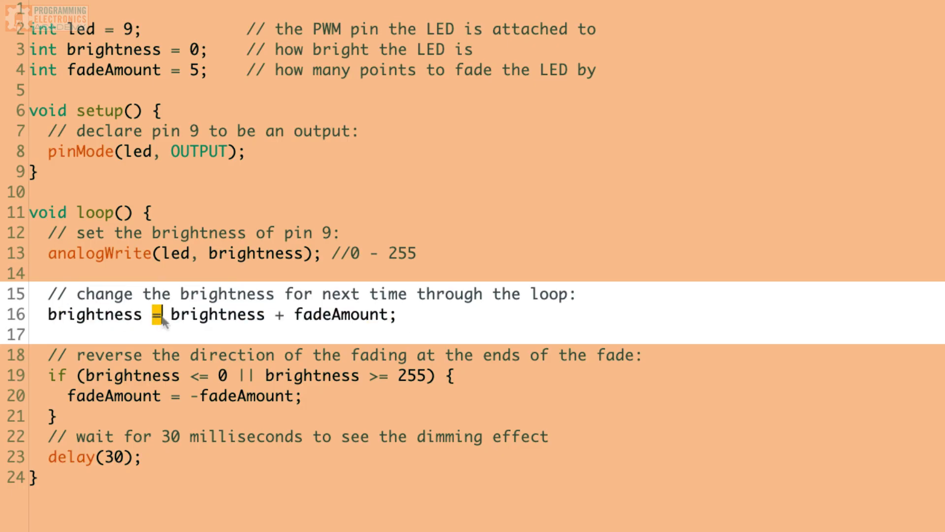
drag(170, 314, 398, 314)
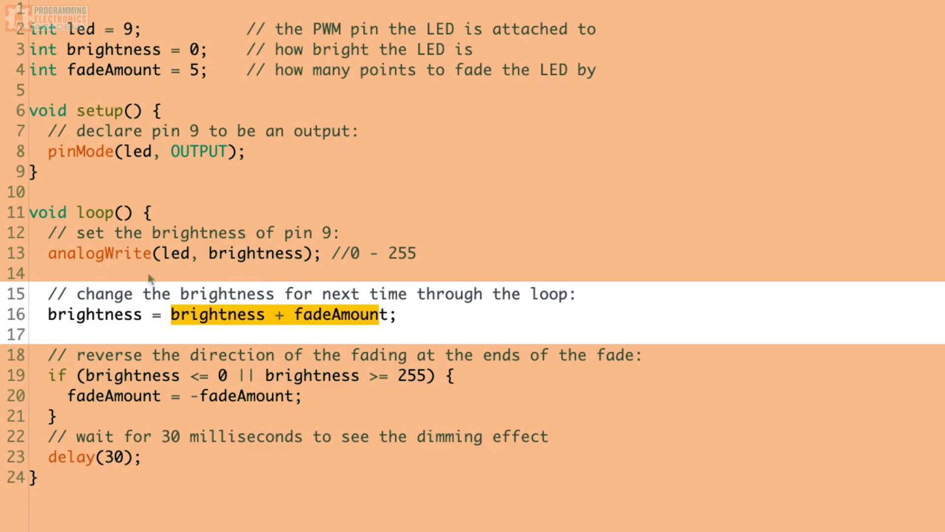
click(145, 314)
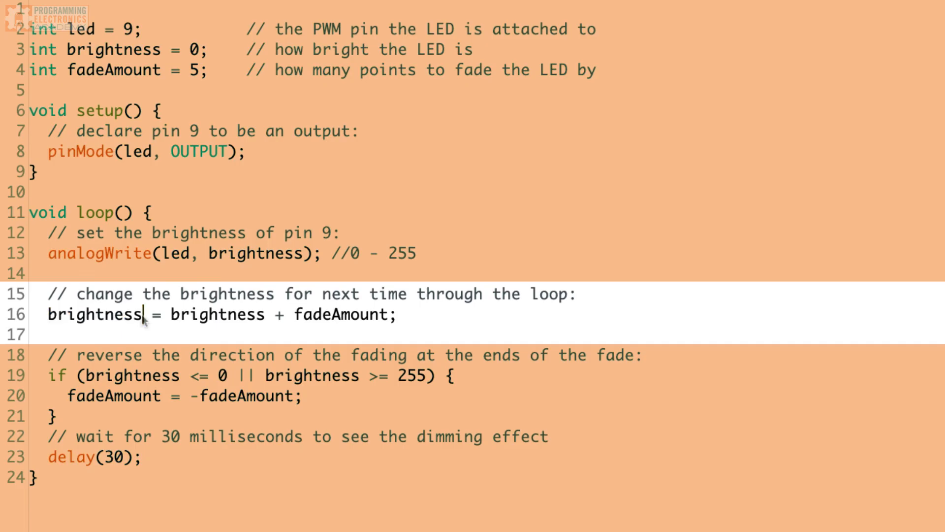
mouse_move(260, 320)
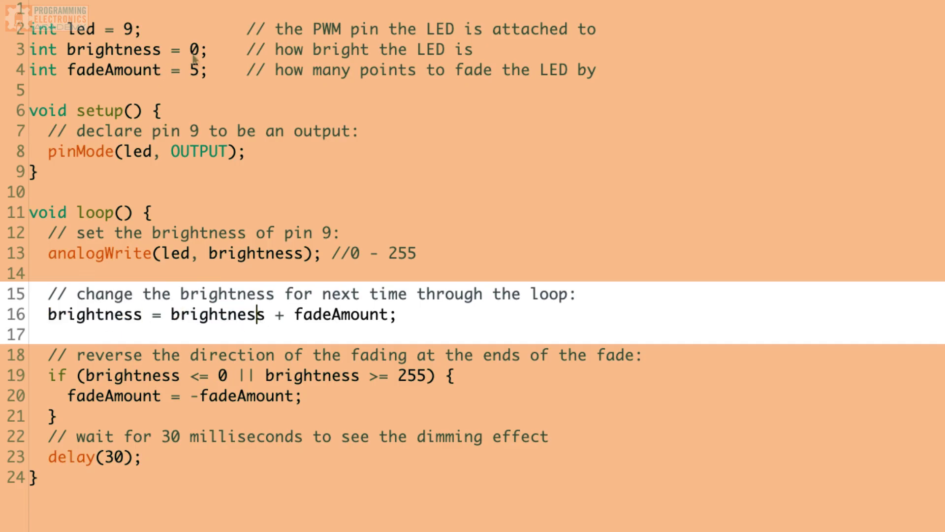
mouse_move(273, 324)
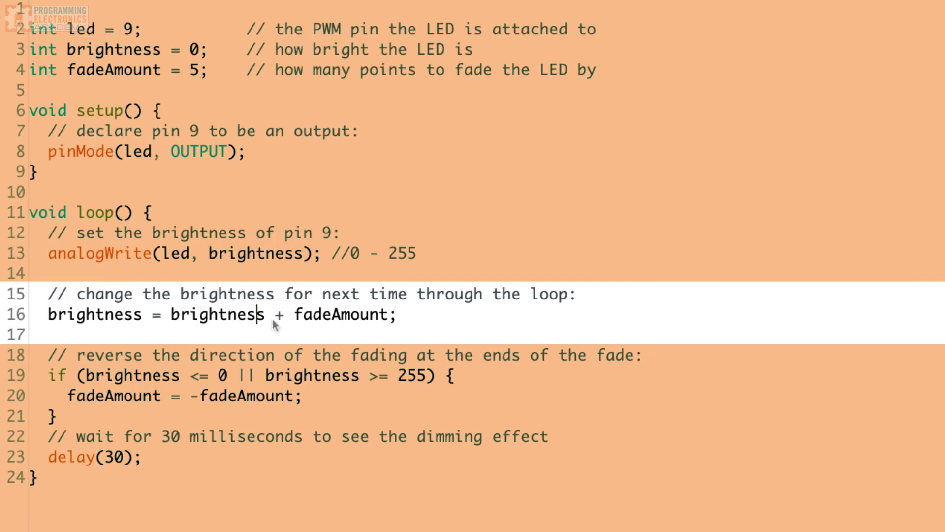